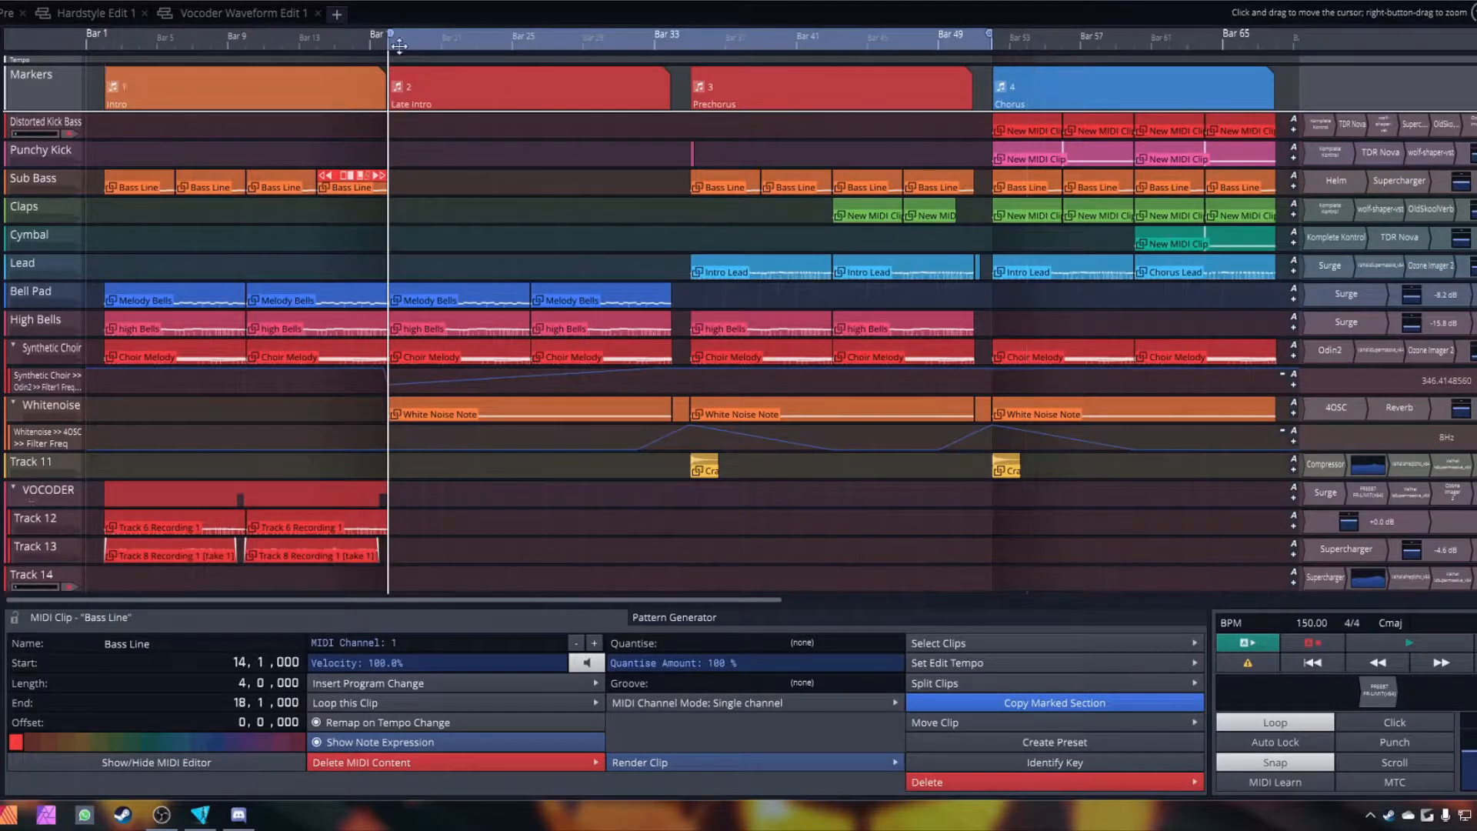
mouse_move(935, 280)
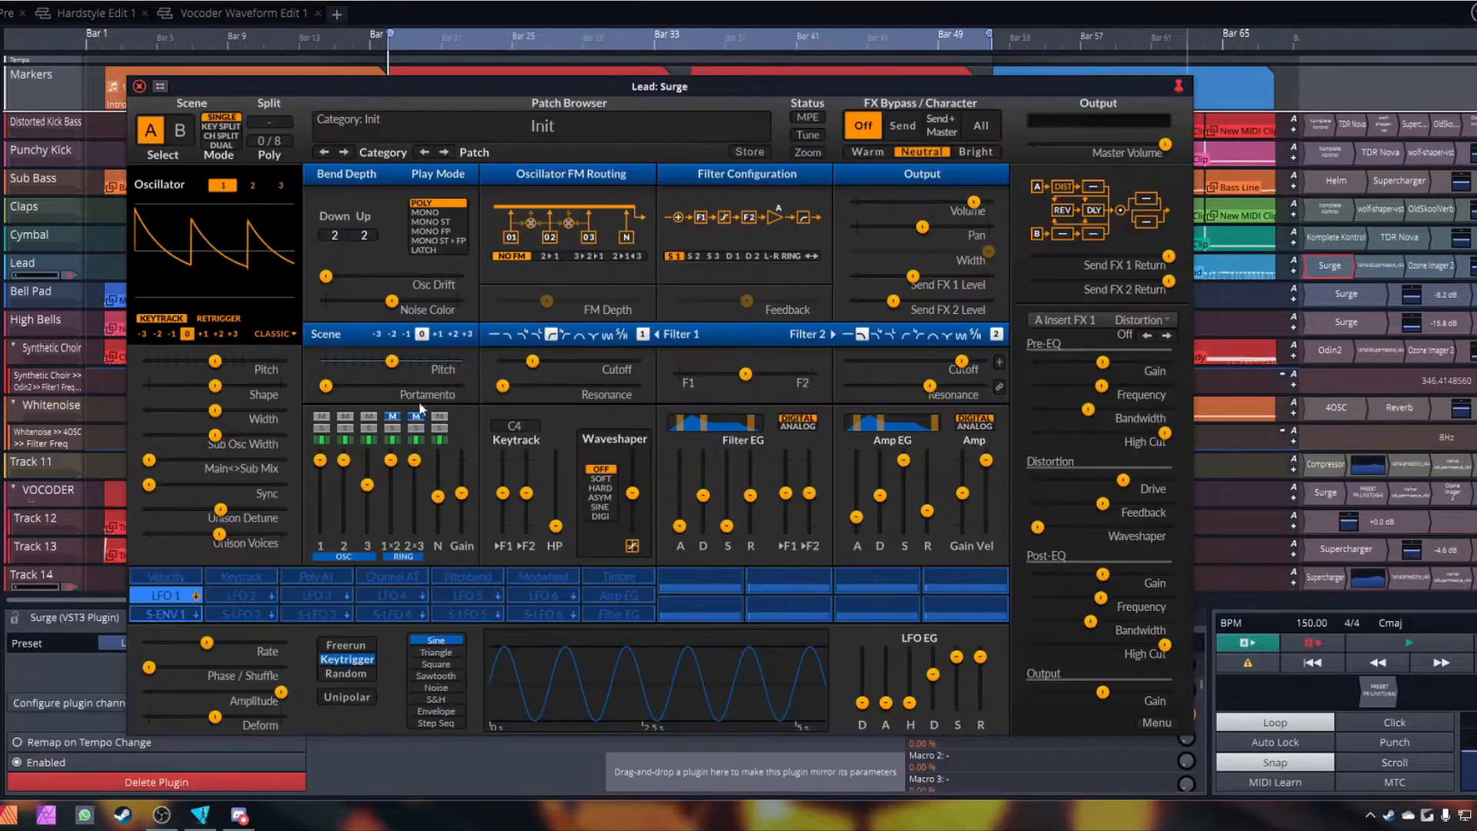
Step: Close the lead synth editor and bring up the Bell Pad track's Surge Sine Octaves patch
left_click(140, 86)
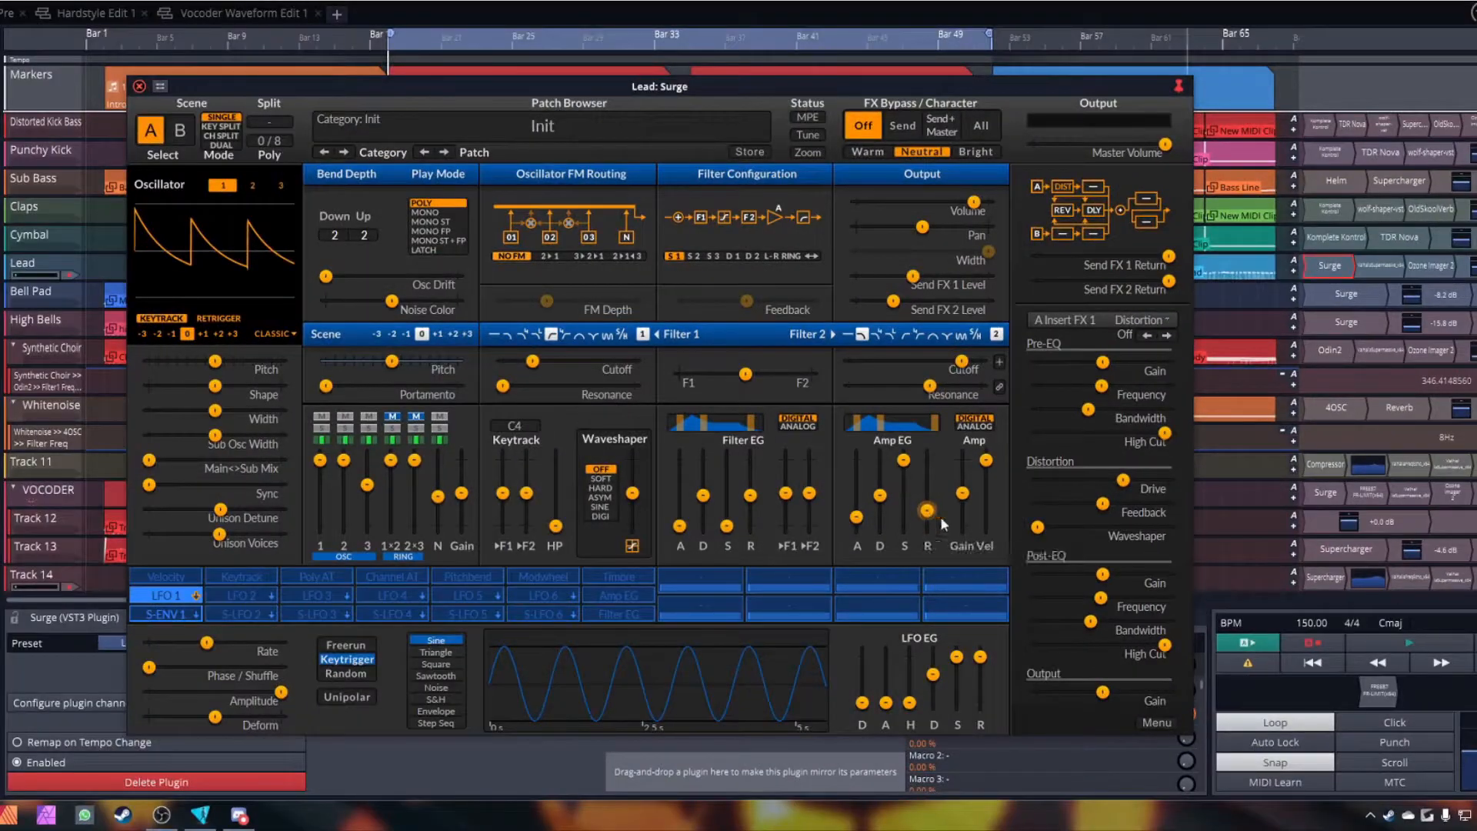
left_click(140, 86)
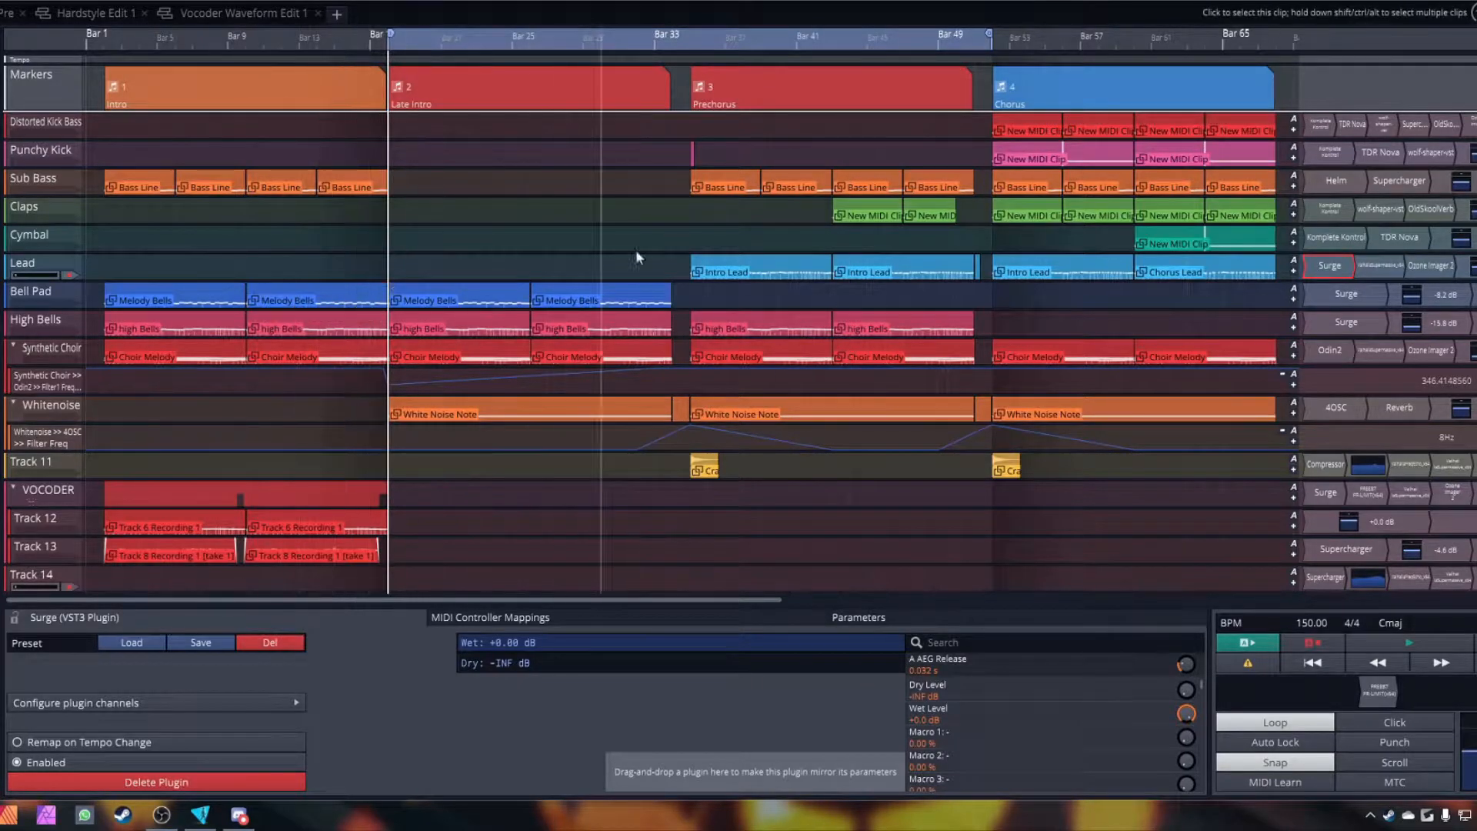
mouse_move(672, 23)
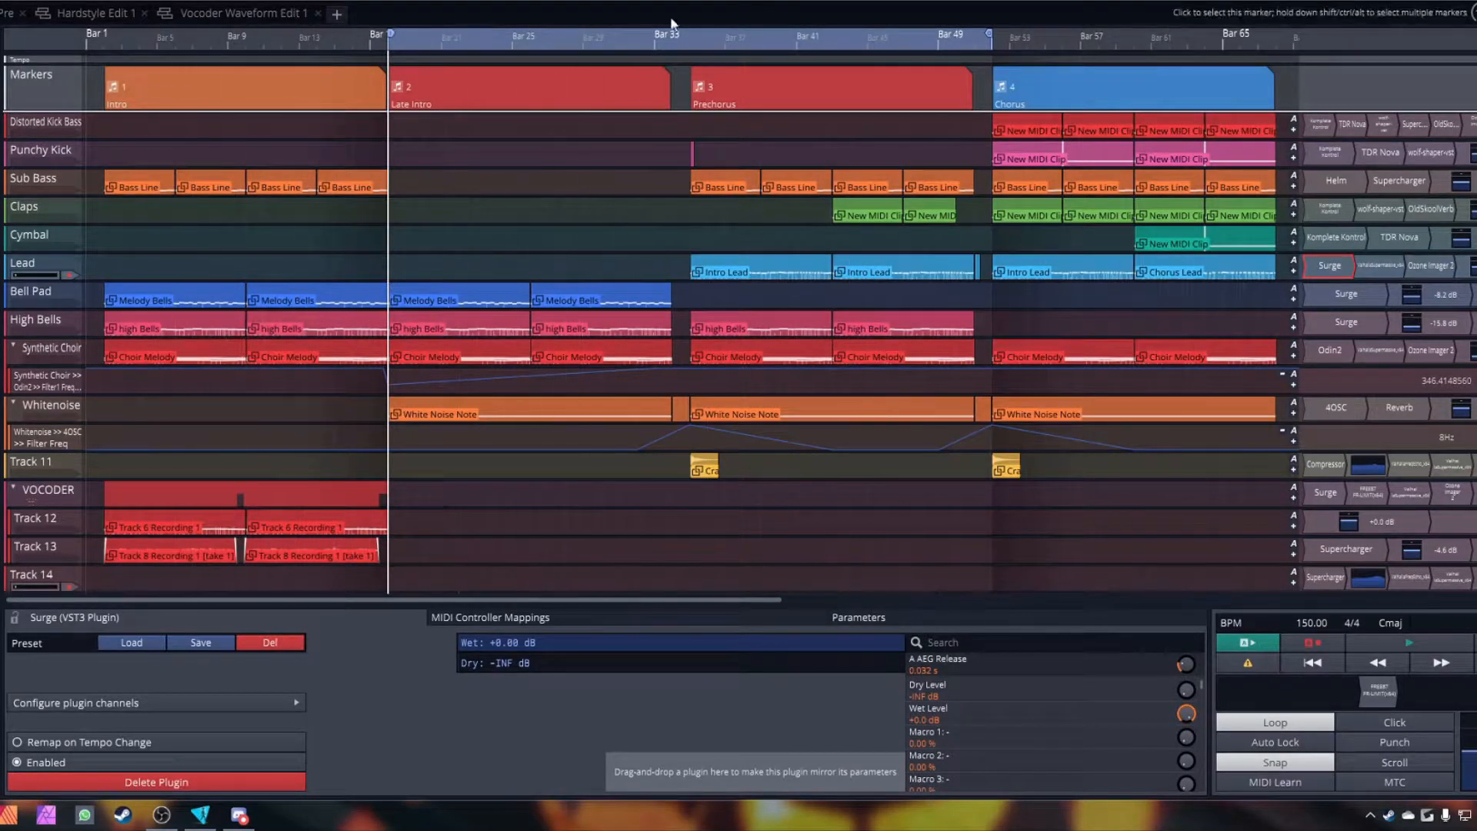
left_click(1408, 643)
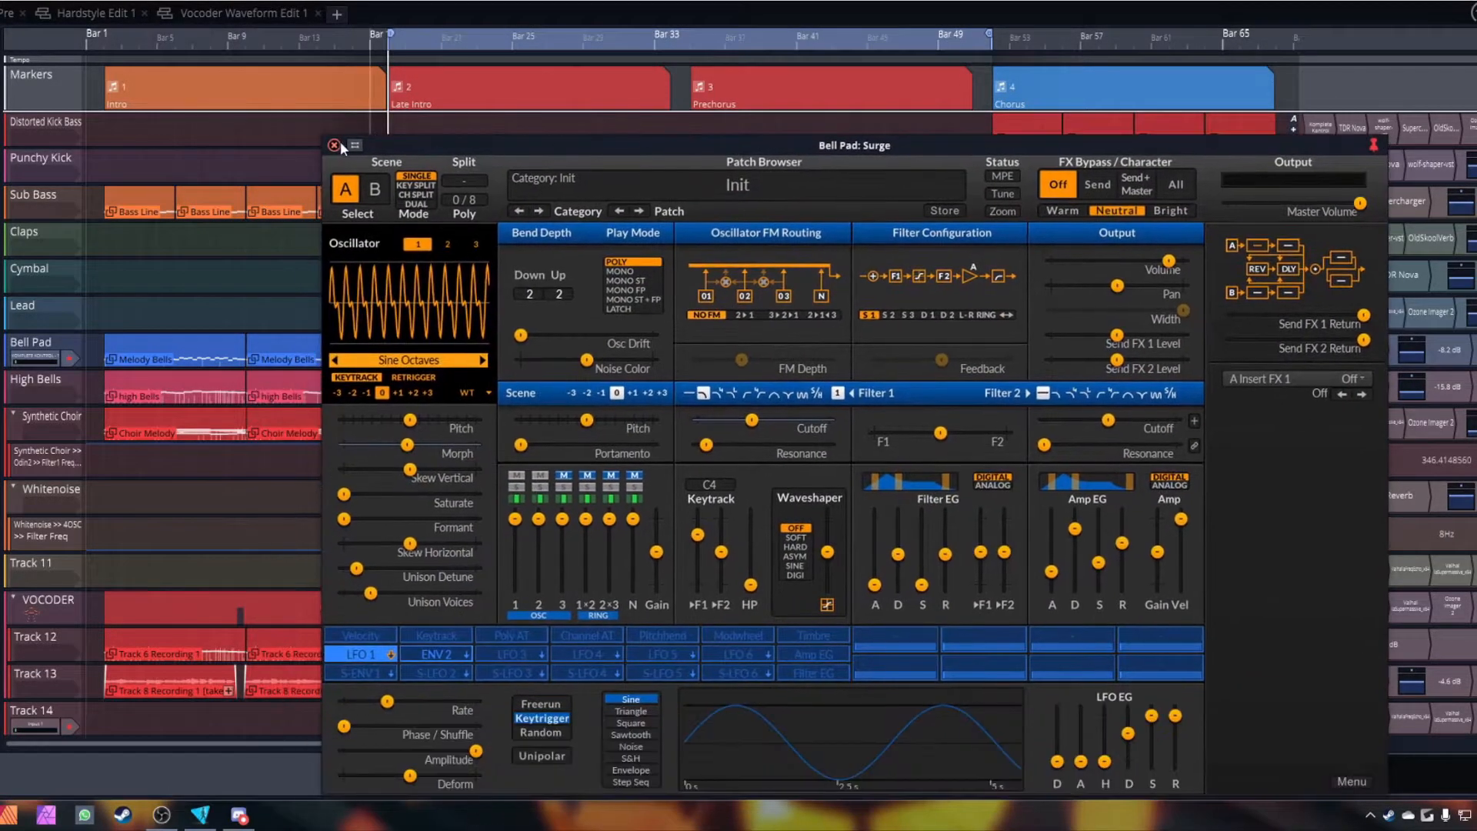
Step: Close the Bell Pad Surge editor, then briefly show and close the Synthetic Choir's Odin2 synth
left_click(334, 145)
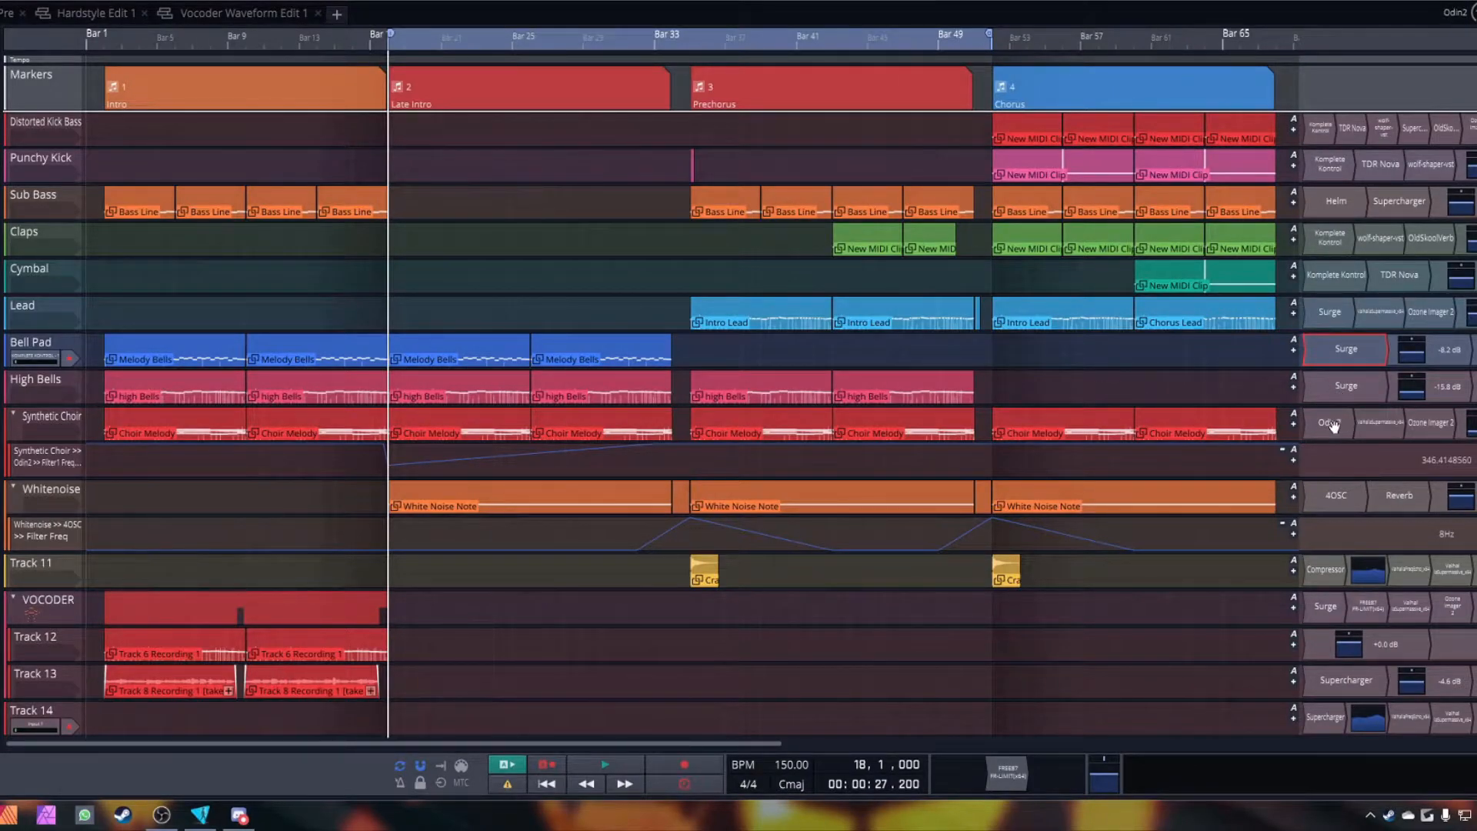
left_click(1329, 421)
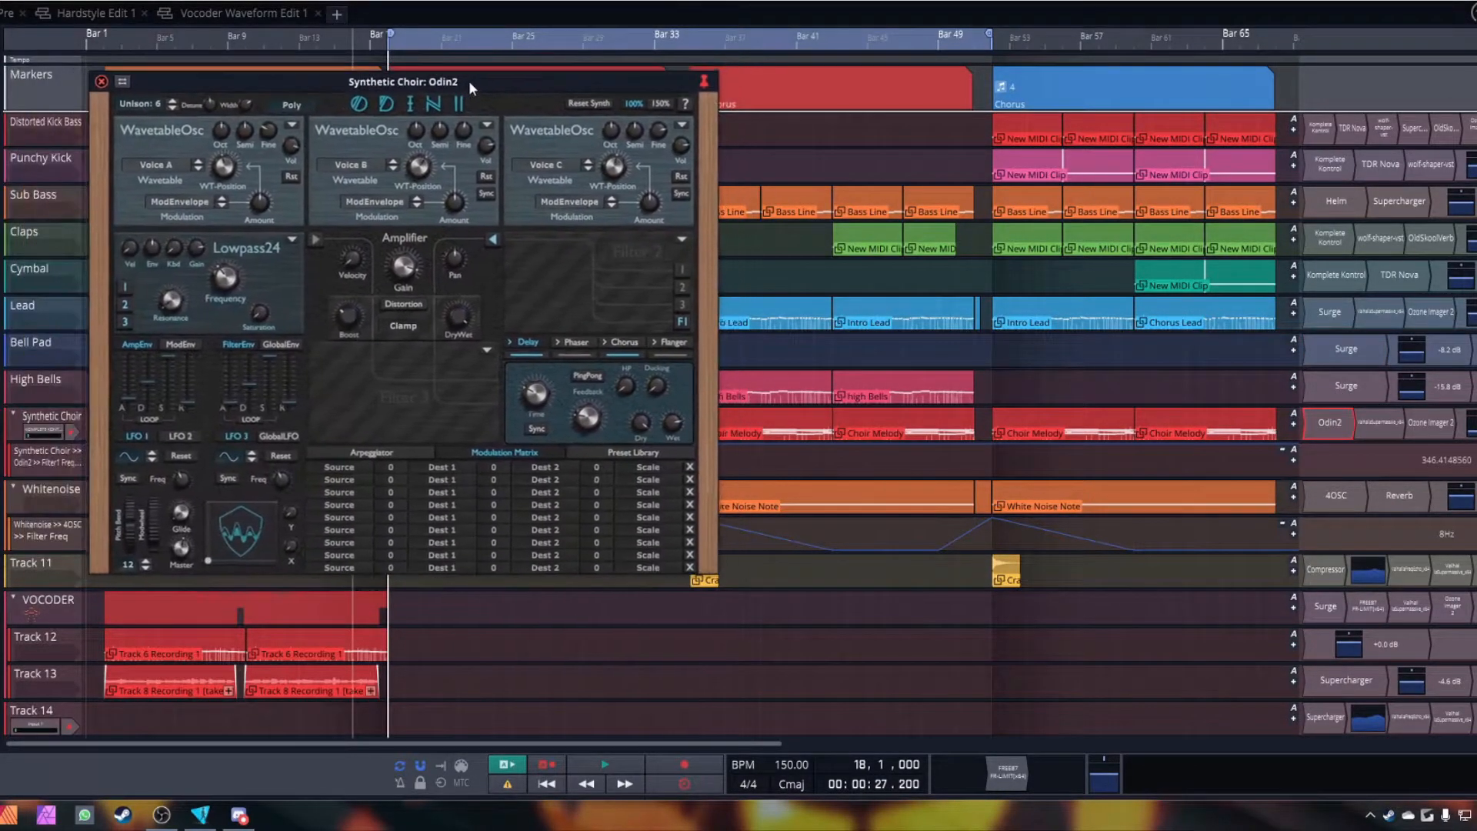
left_click(102, 82)
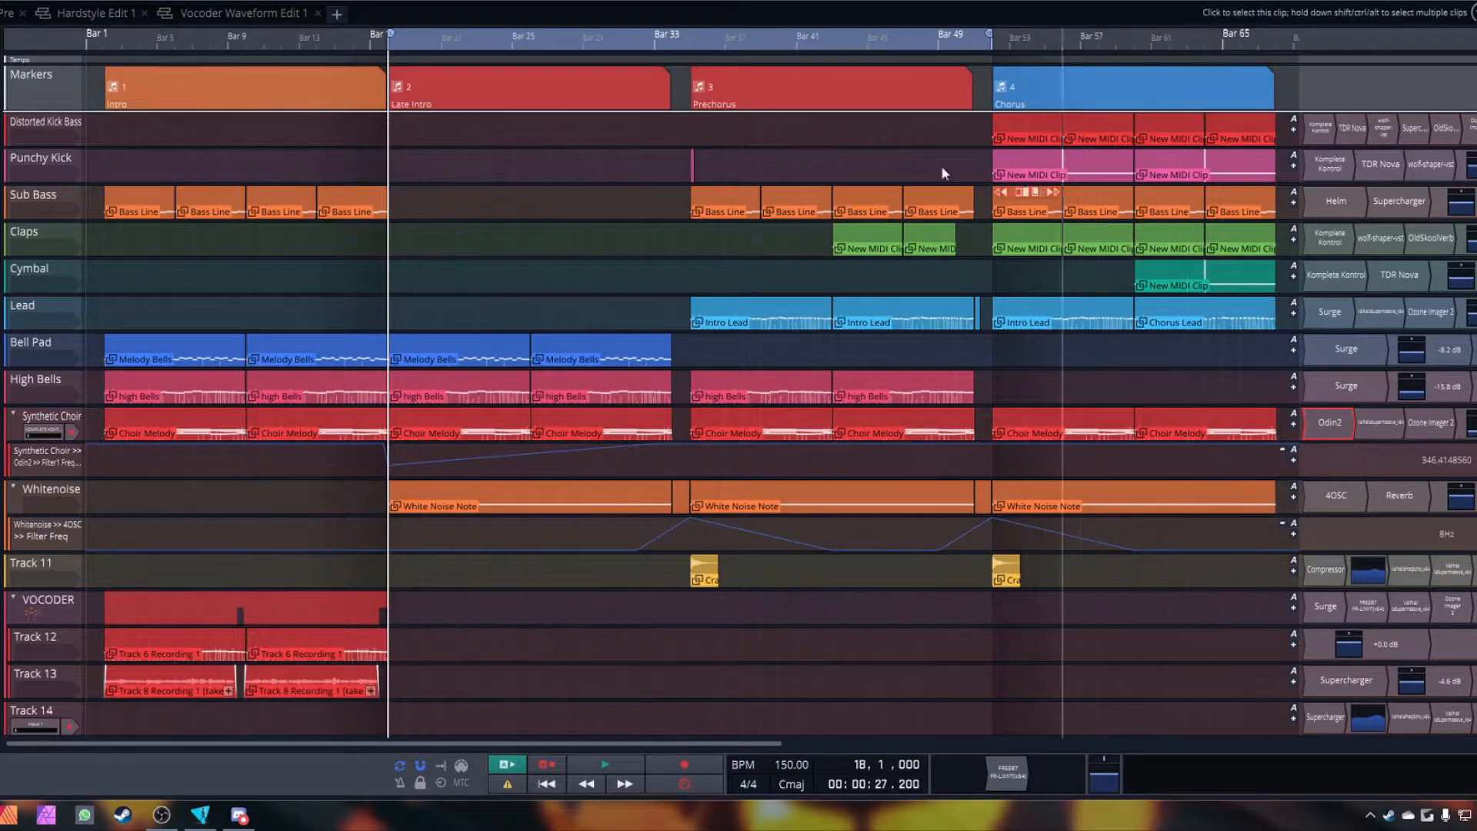
mouse_move(57, 241)
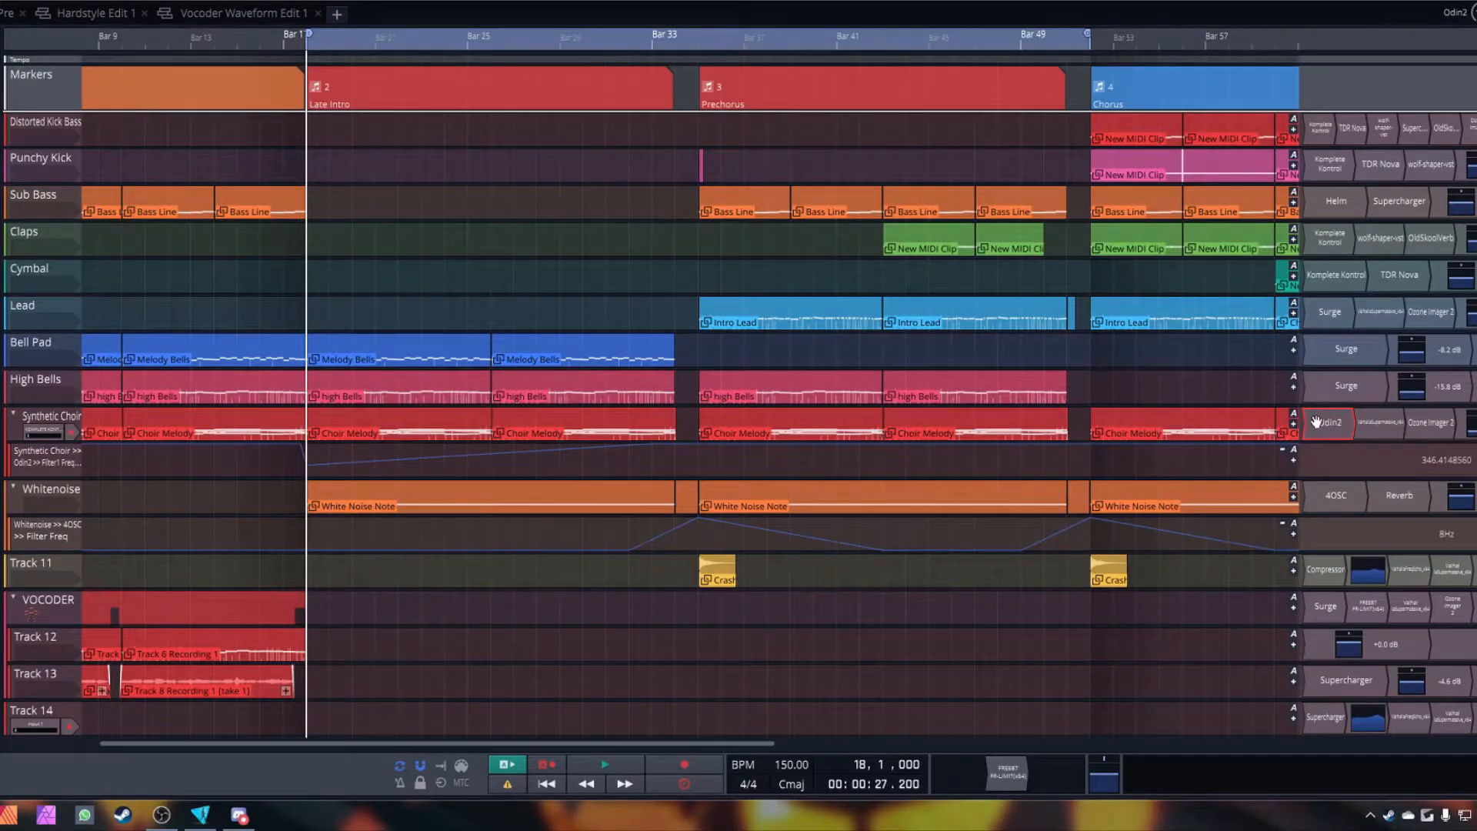
Step: Reopen the Synthetic Choir's Odin2 synth showing its wavetable oscillators and Lowpass24 filter
left_click(1326, 422)
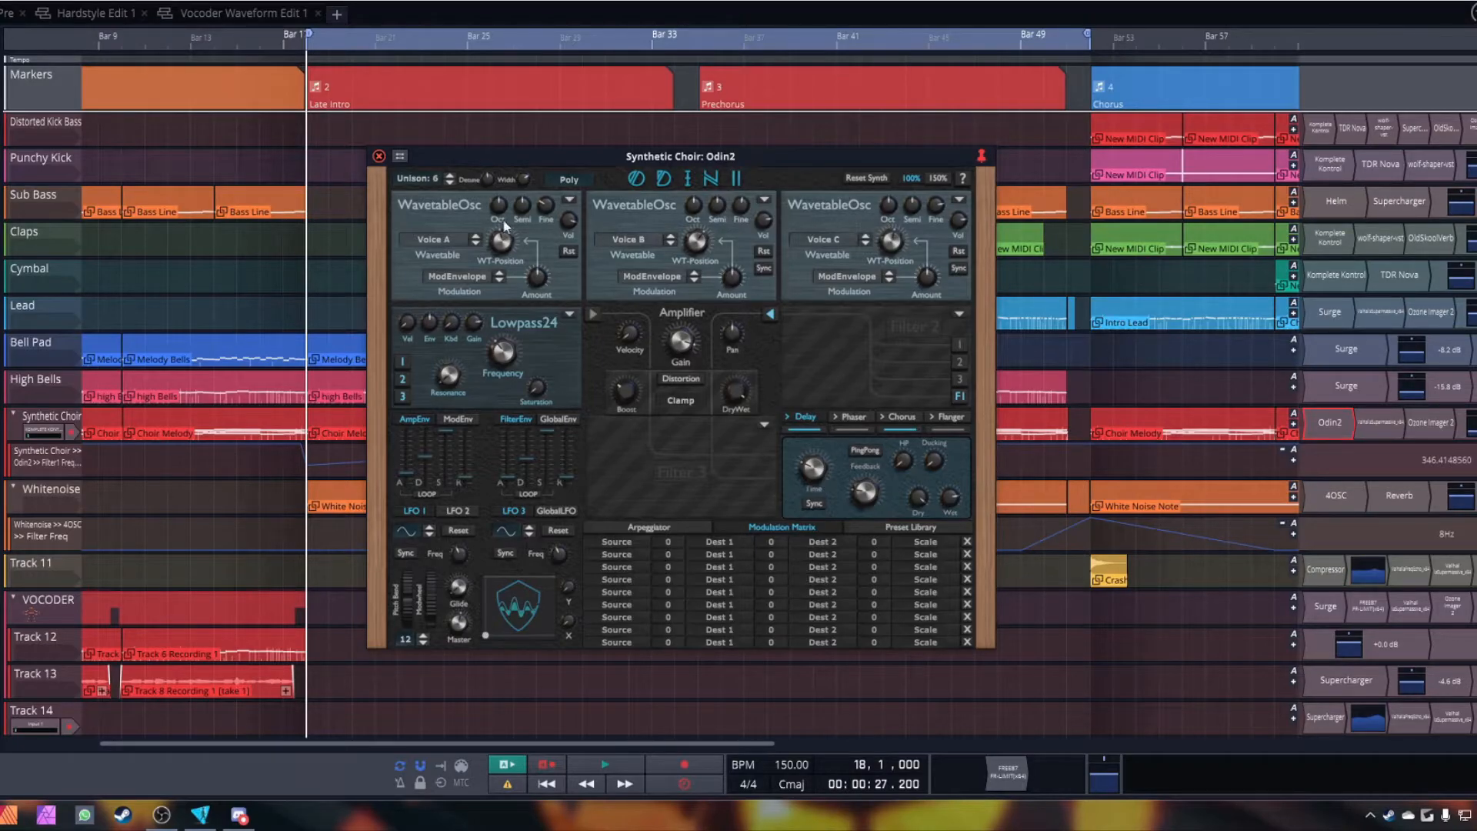
mouse_move(794, 216)
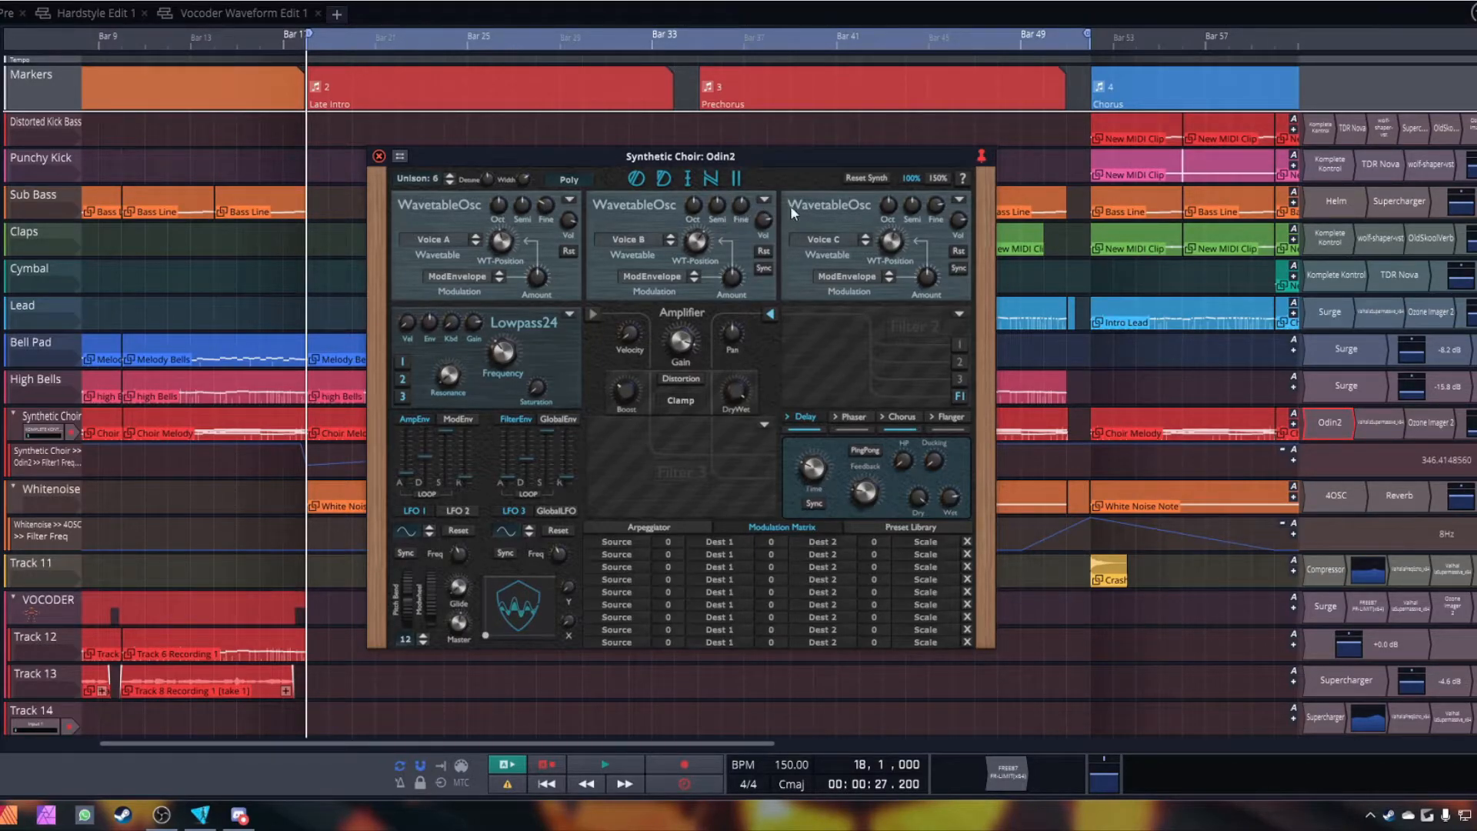
mouse_move(674, 246)
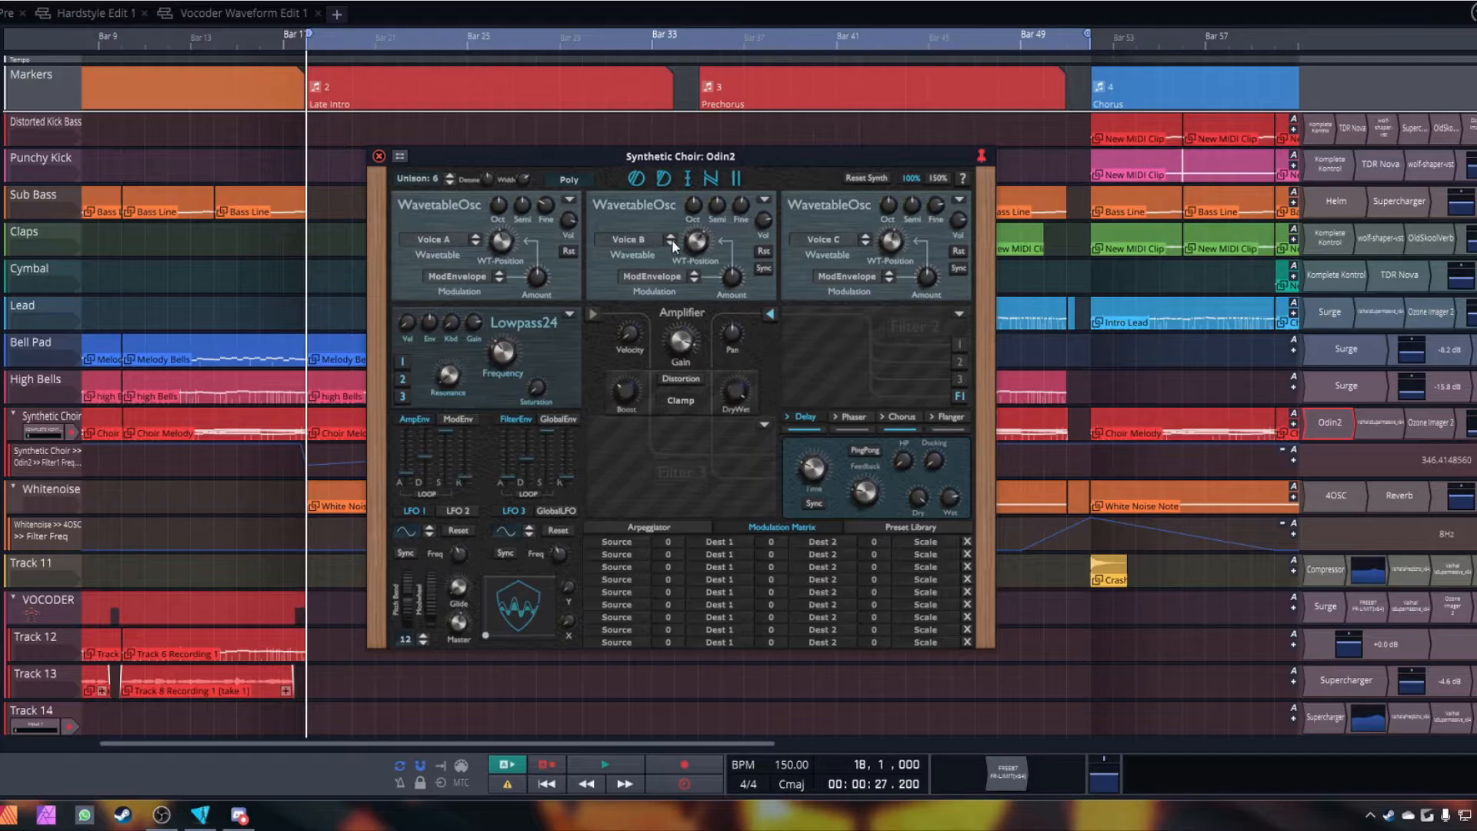
mouse_move(883, 246)
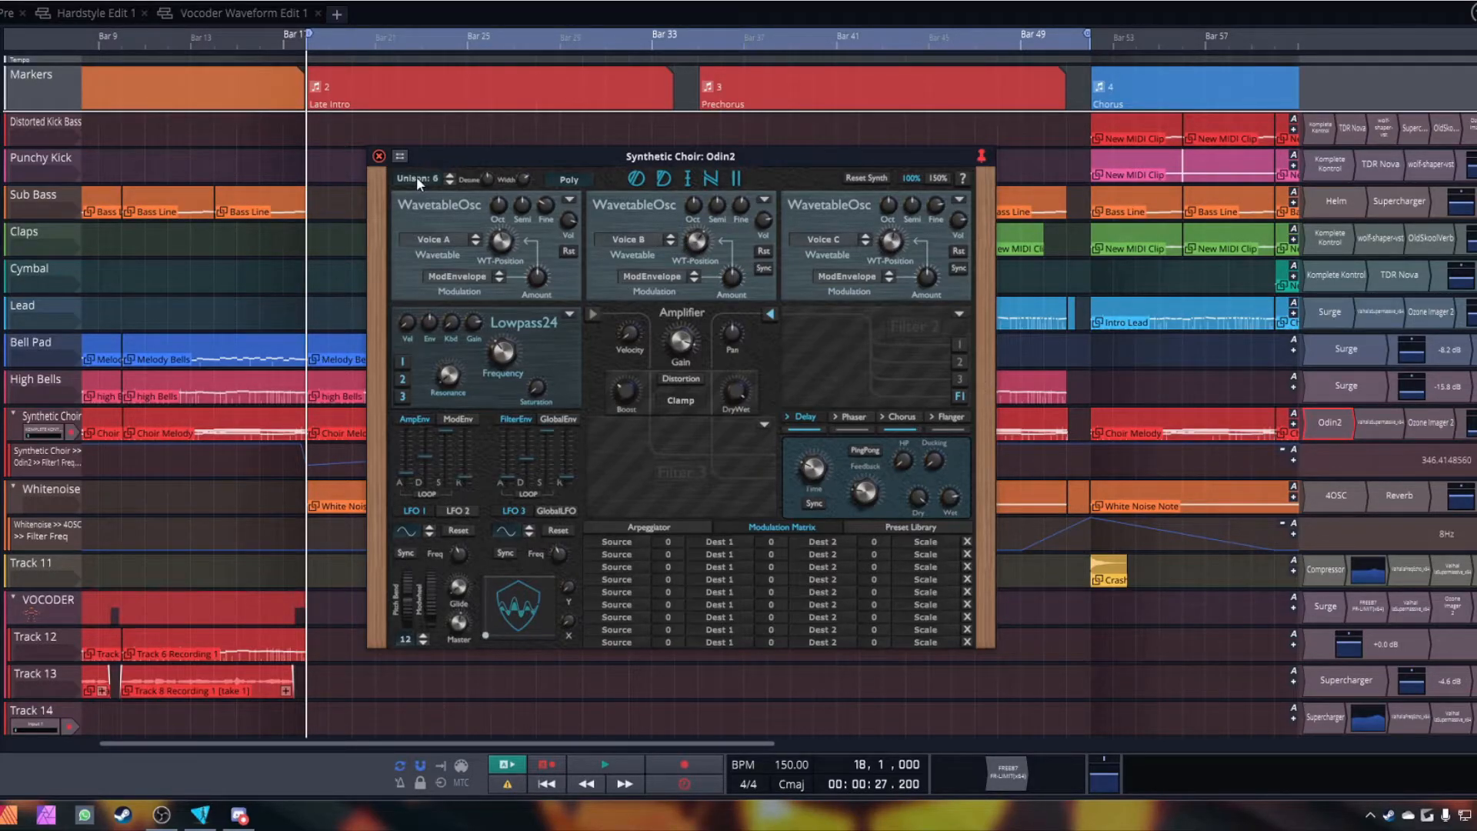
mouse_move(448, 394)
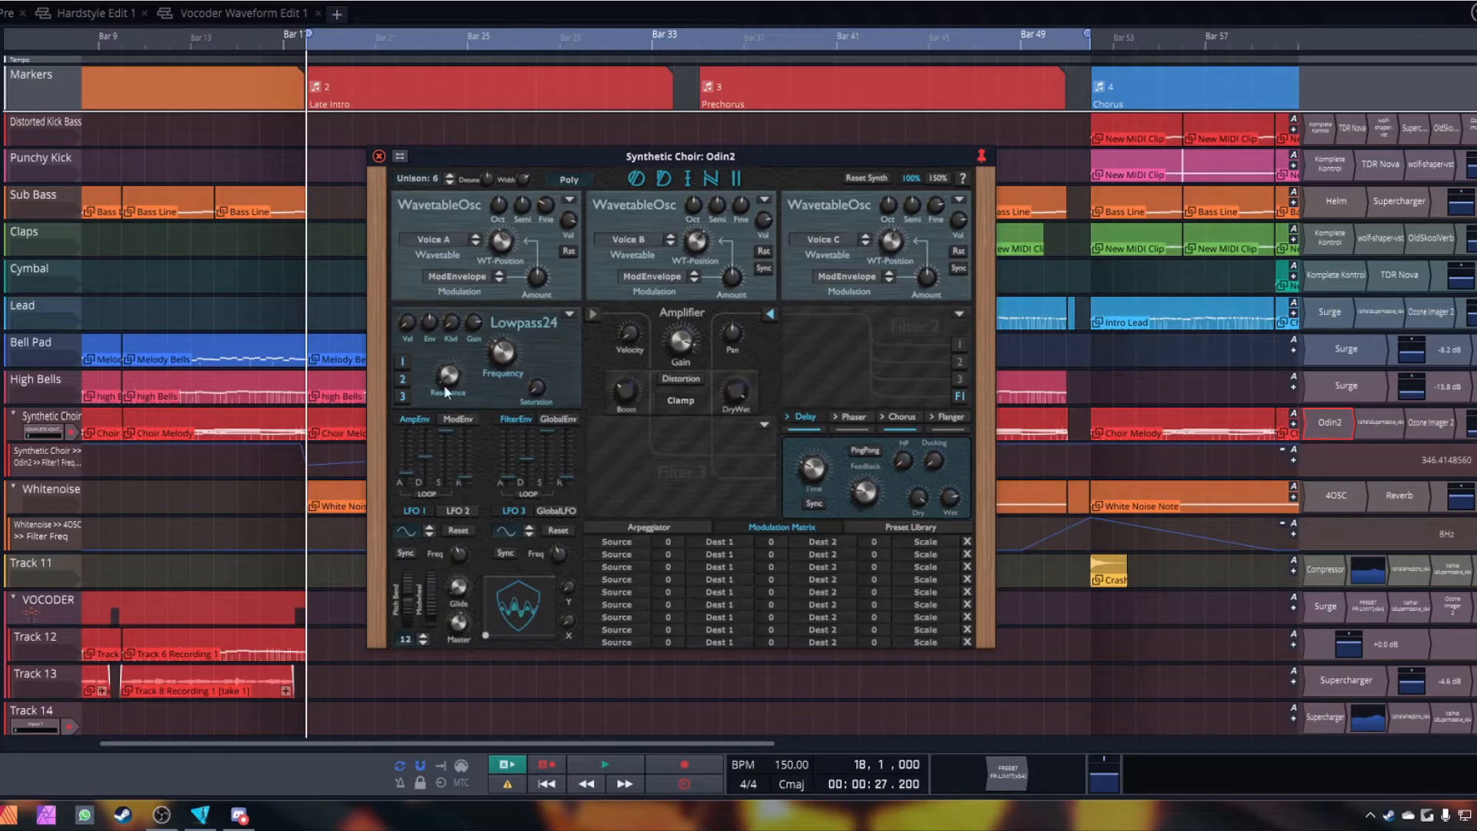
mouse_move(590, 195)
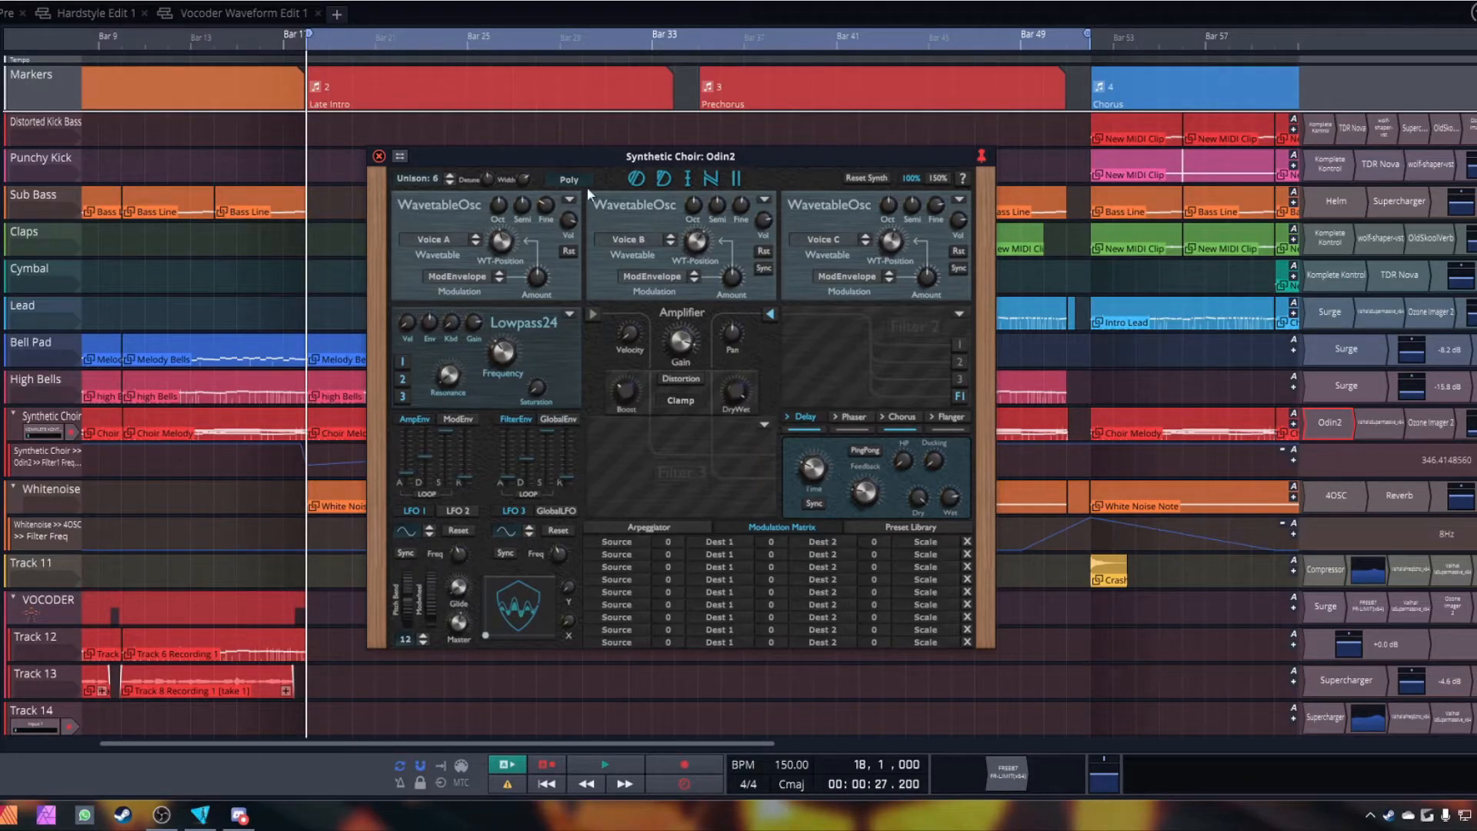
left_click_drag(626, 157, 861, 166)
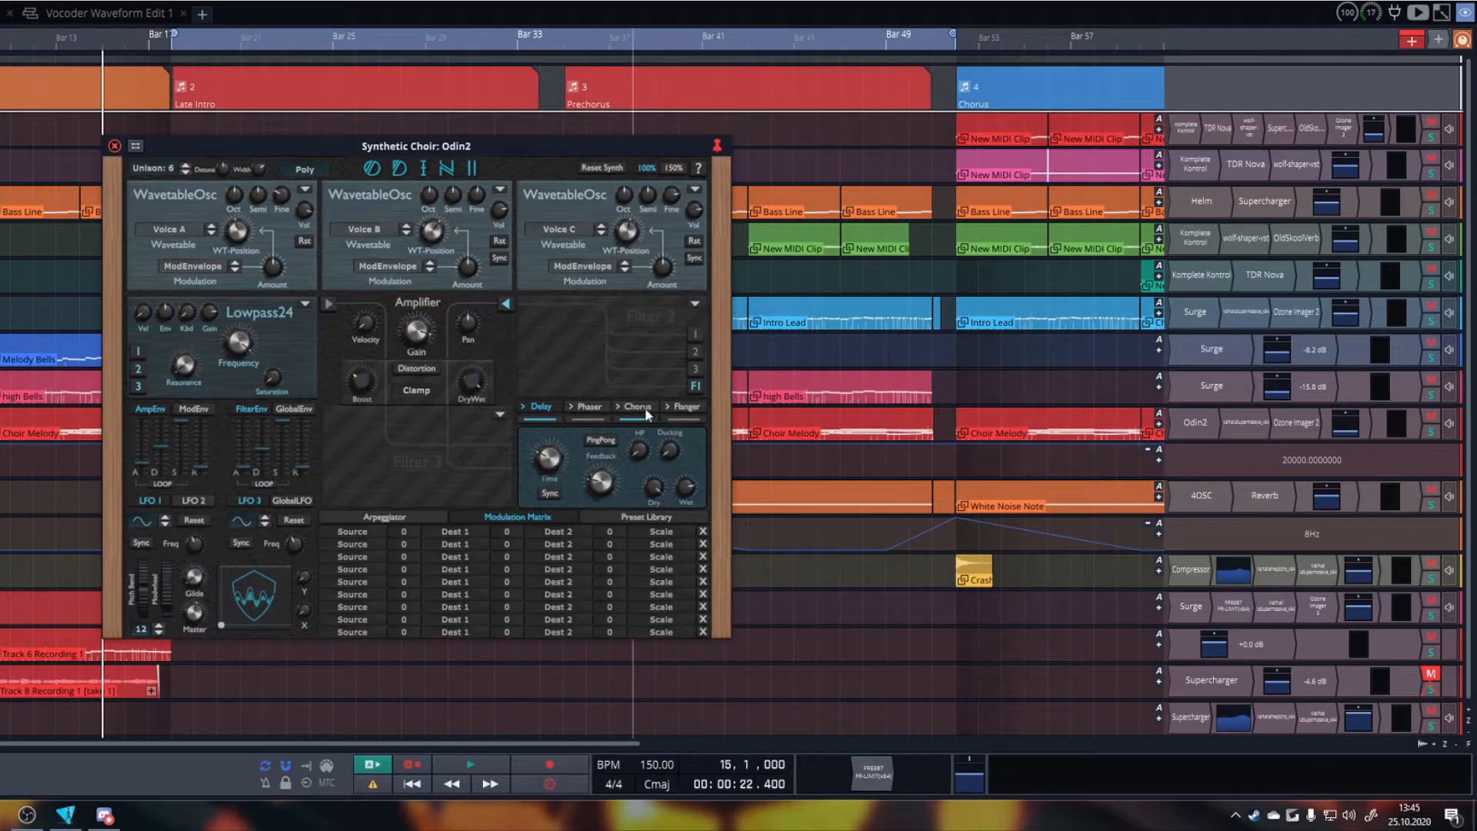
mouse_move(1235, 418)
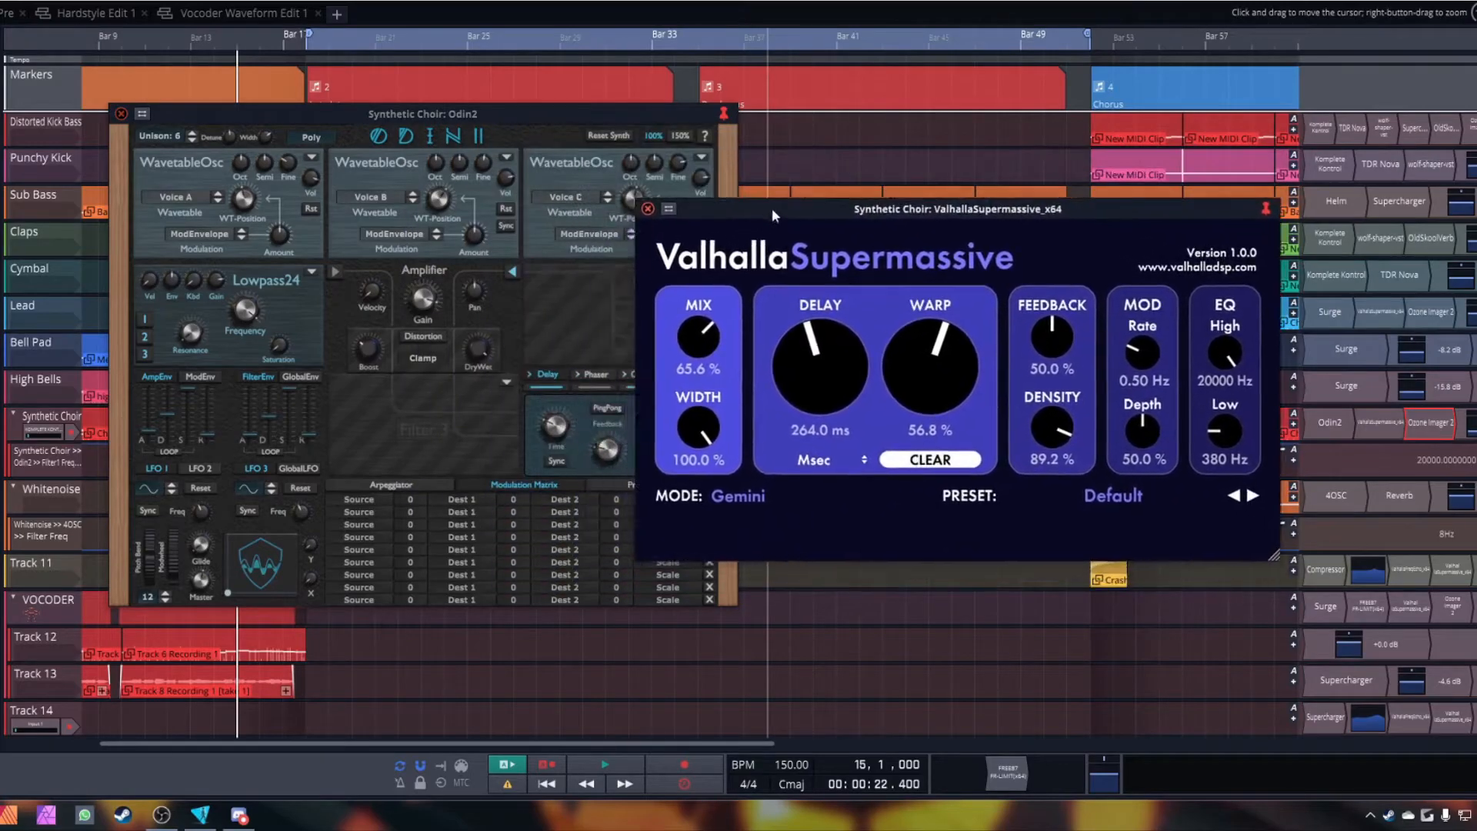
Step: Move the Supermassive reverb beside the choir synth, close both, and bring up Bell Pad's Surge
left_click_drag(772, 208, 870, 114)
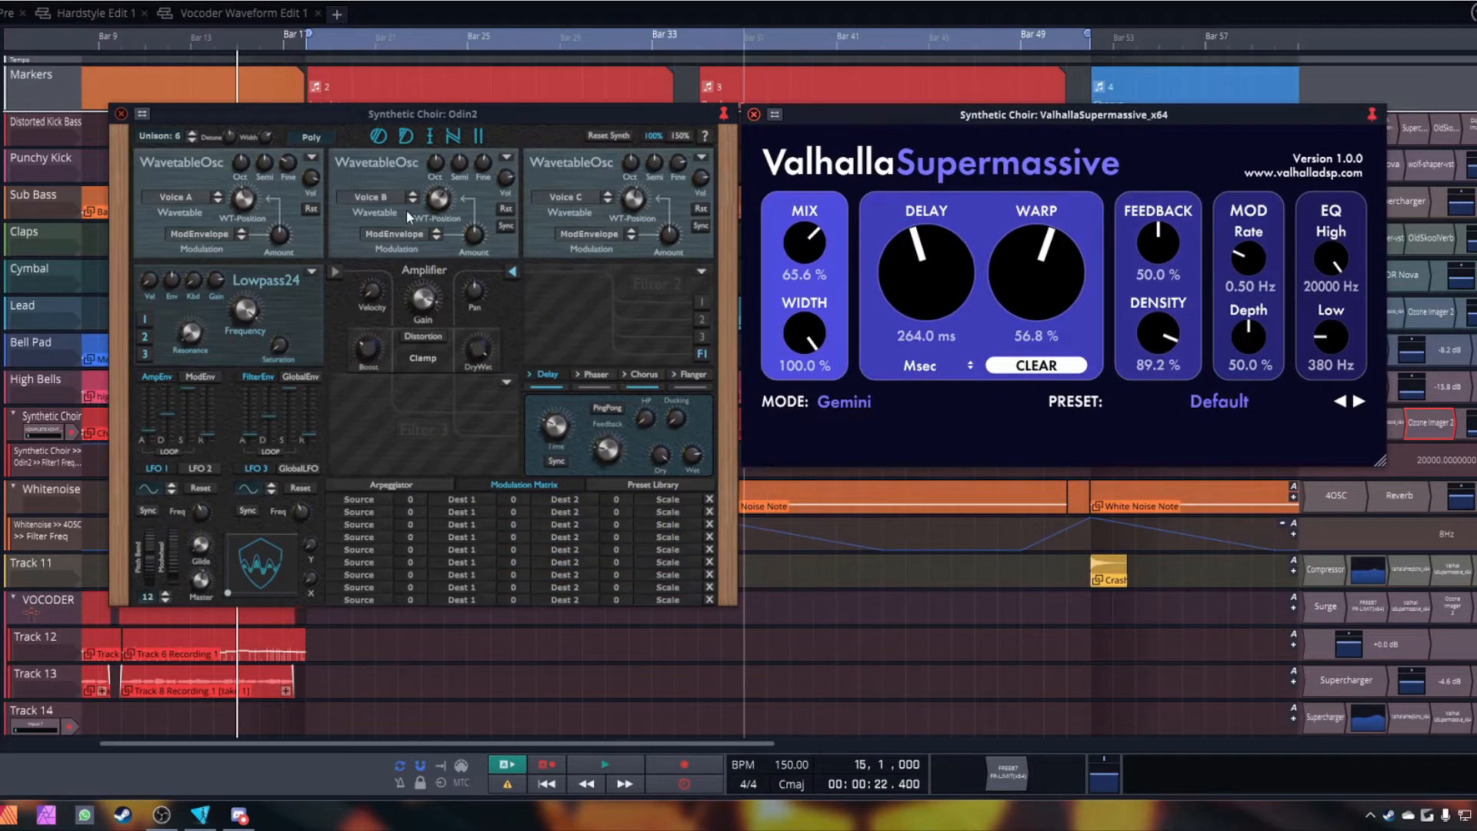
left_click(120, 113)
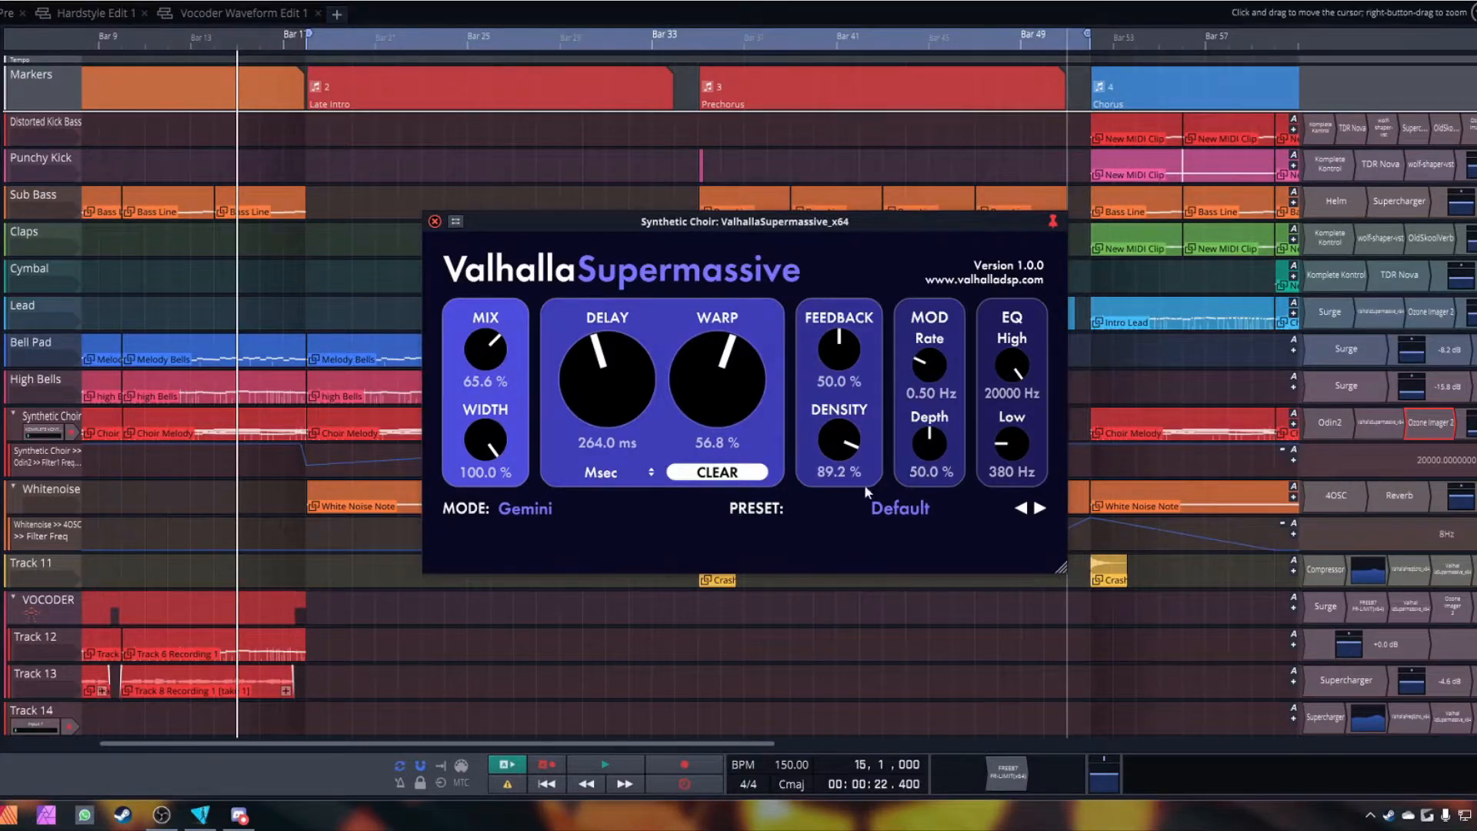
left_click(434, 221)
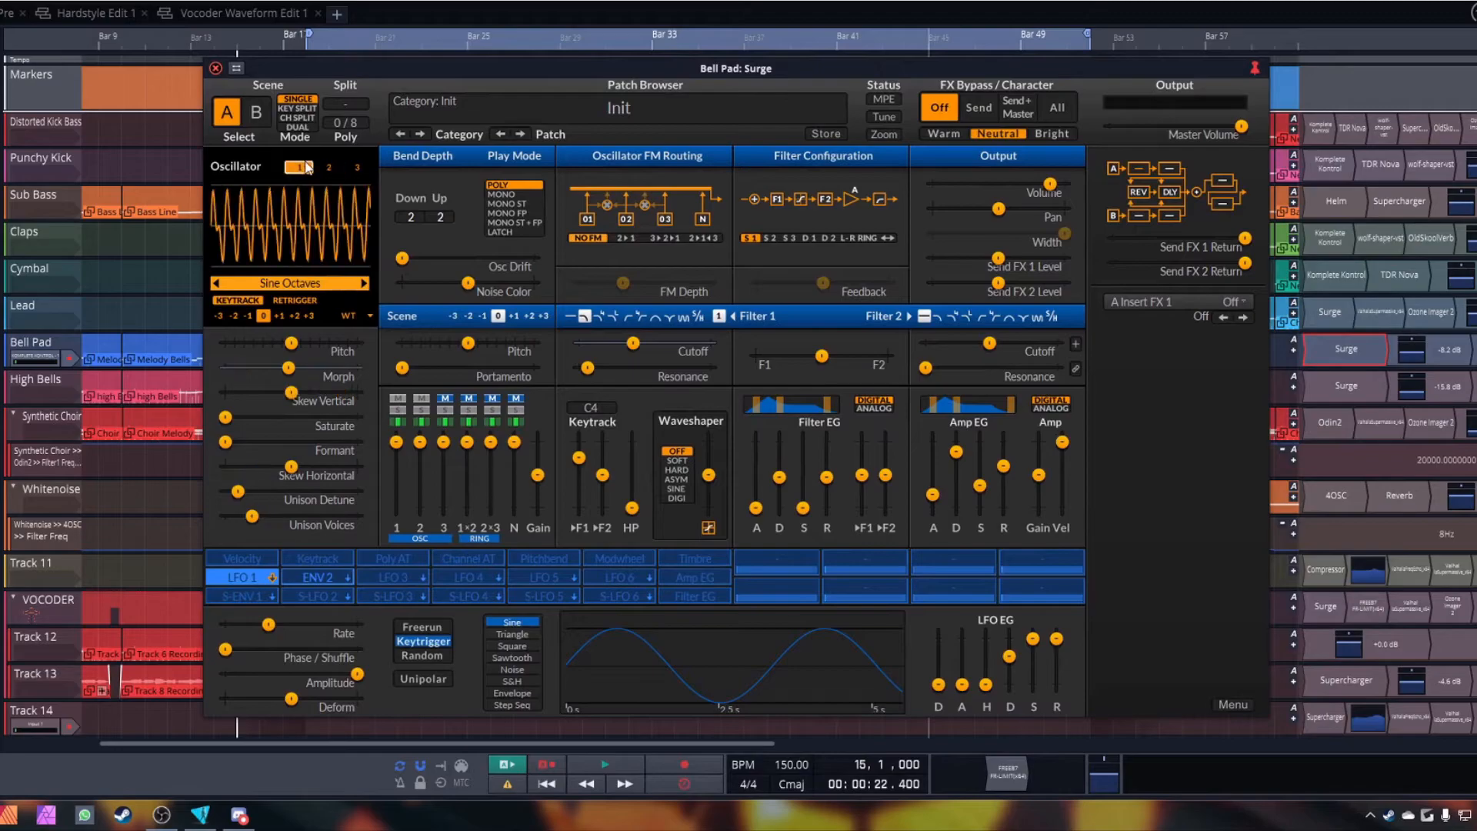
Step: Inspect Bell Pad's oscillator 2 wavetable list, oscillator 1 and Reverb 2 send, then close Surge
left_click(328, 168)
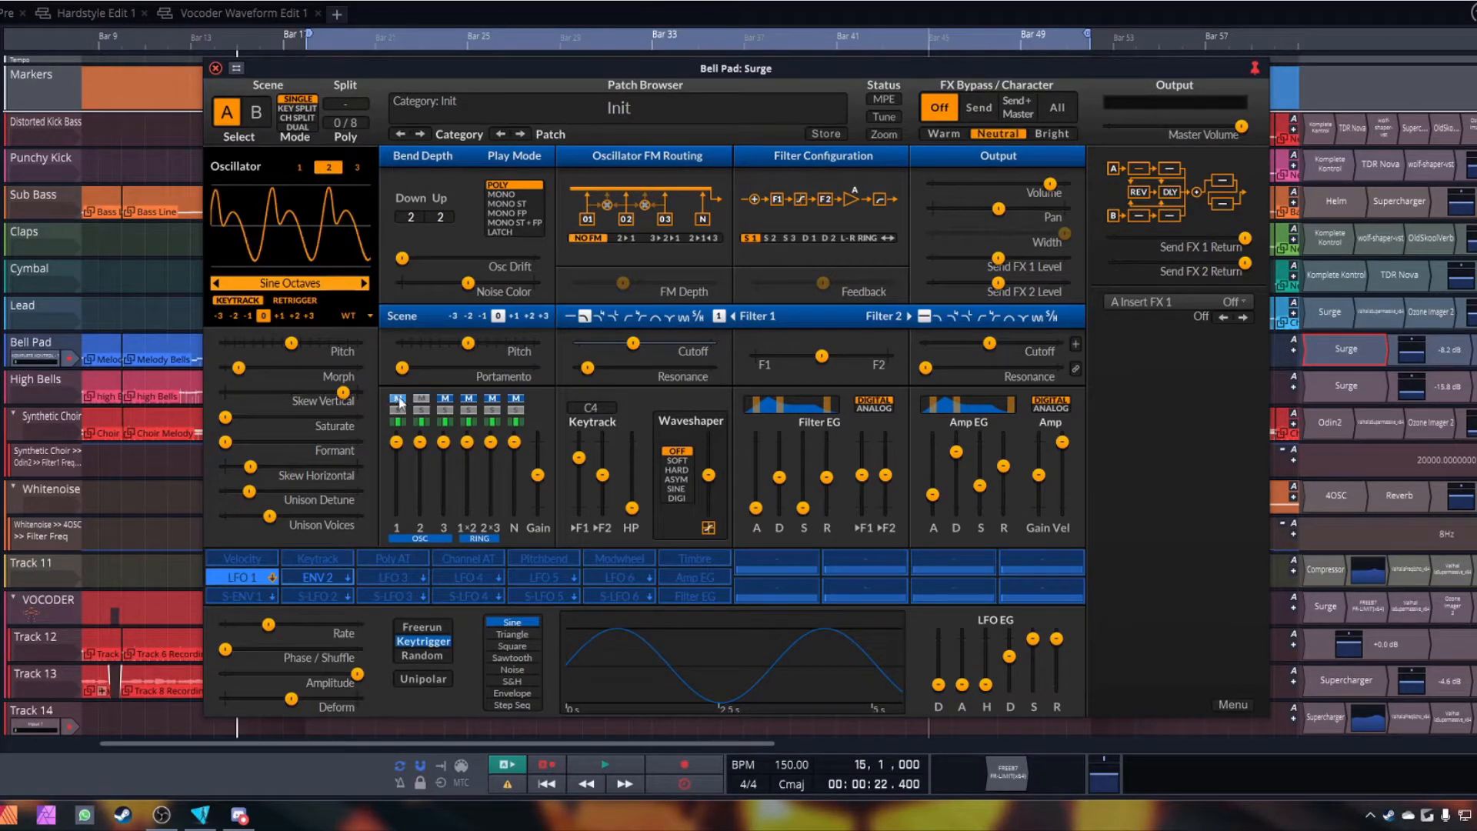
left_click(287, 283)
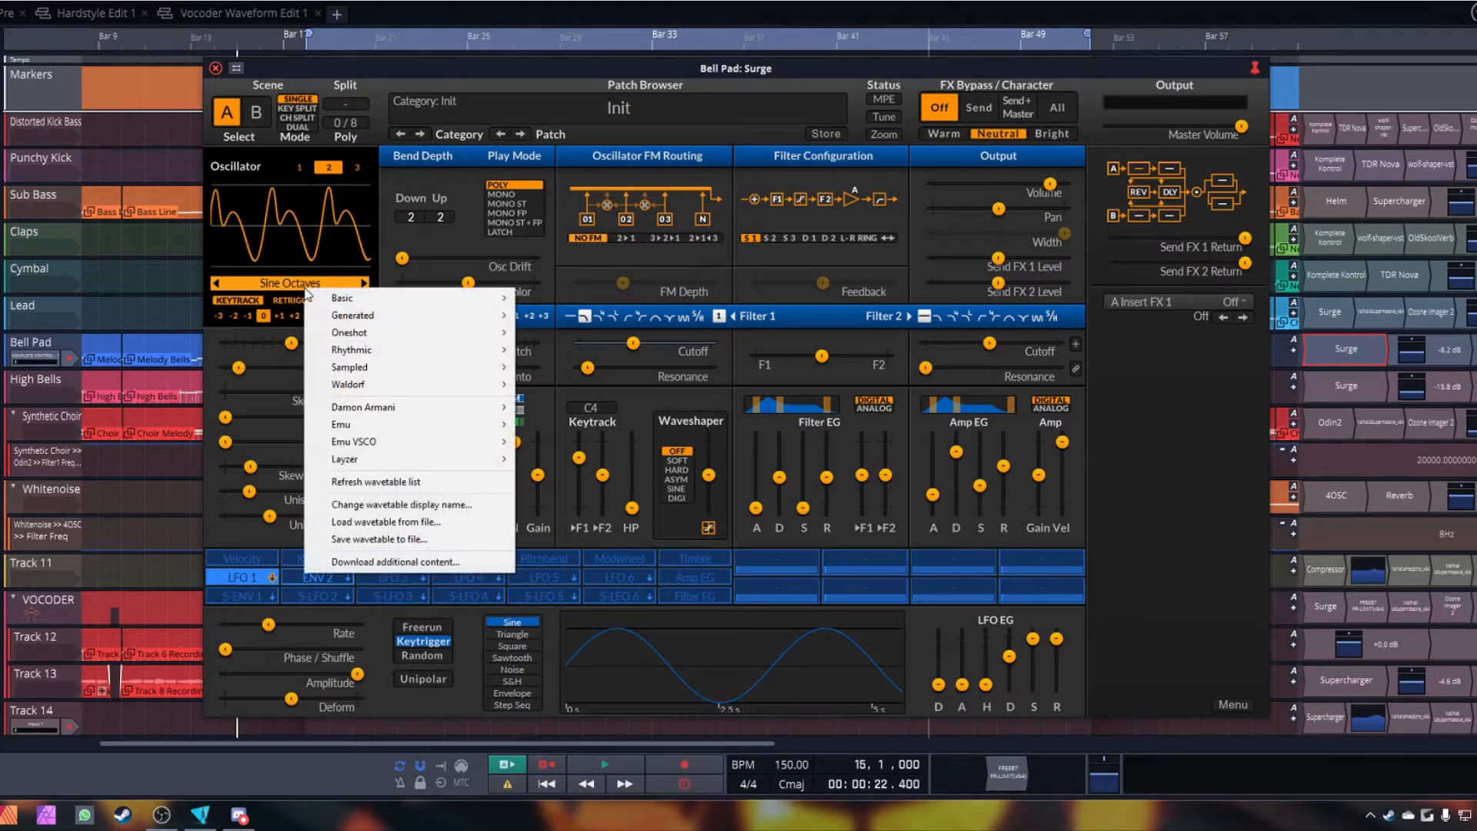
mouse_move(551, 112)
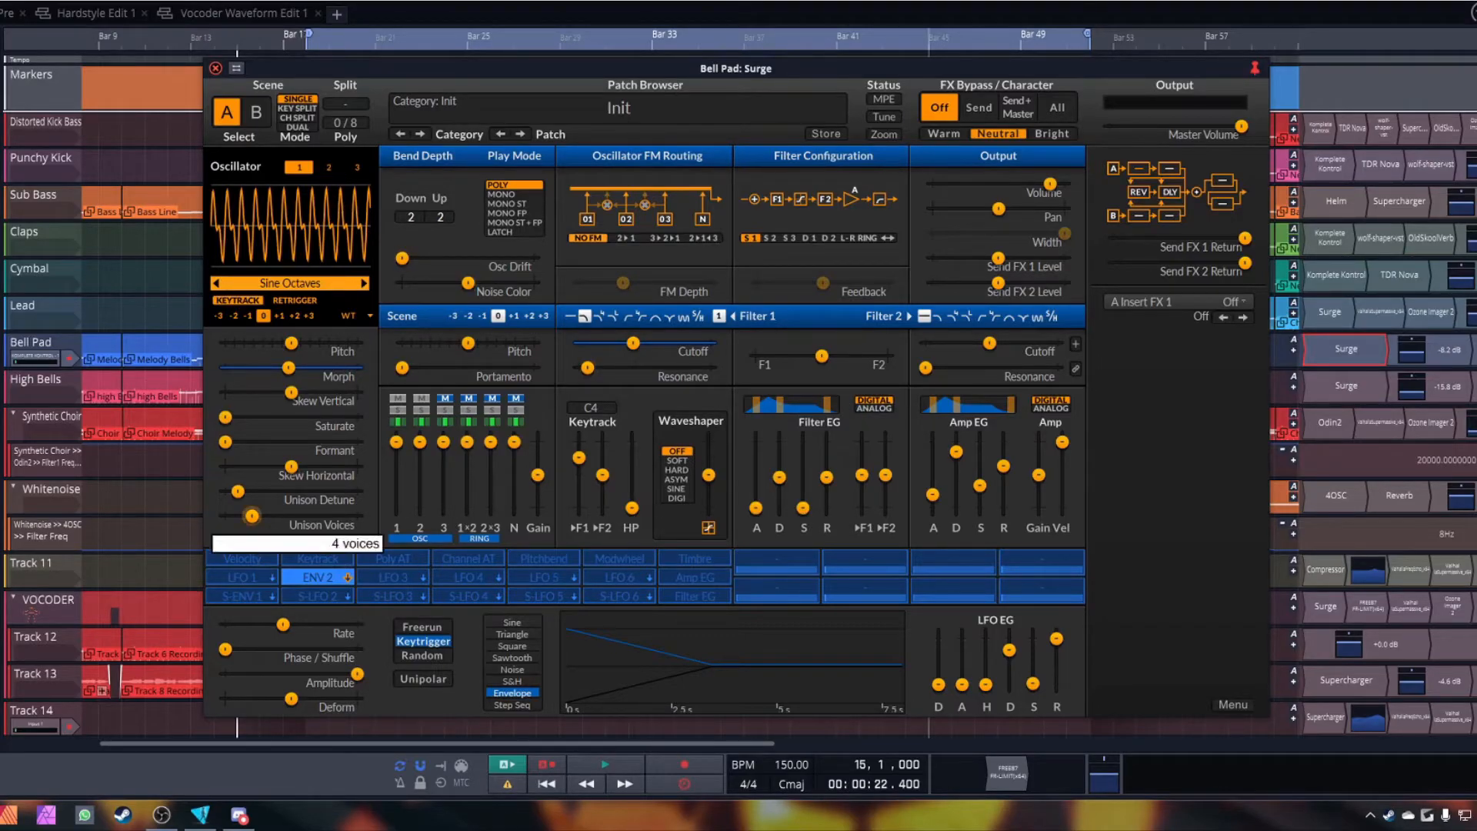
left_click(328, 166)
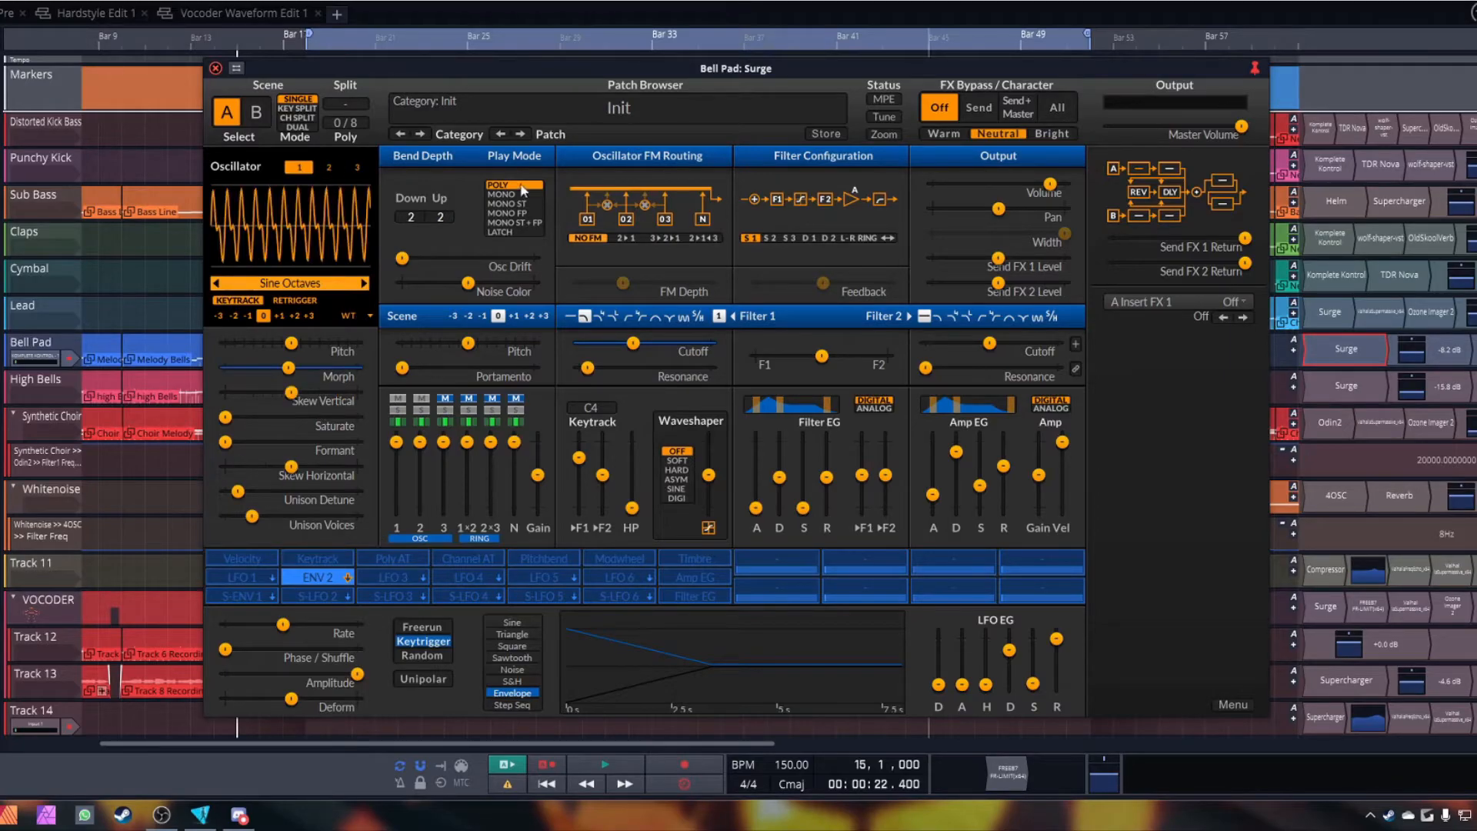
left_click(1139, 192)
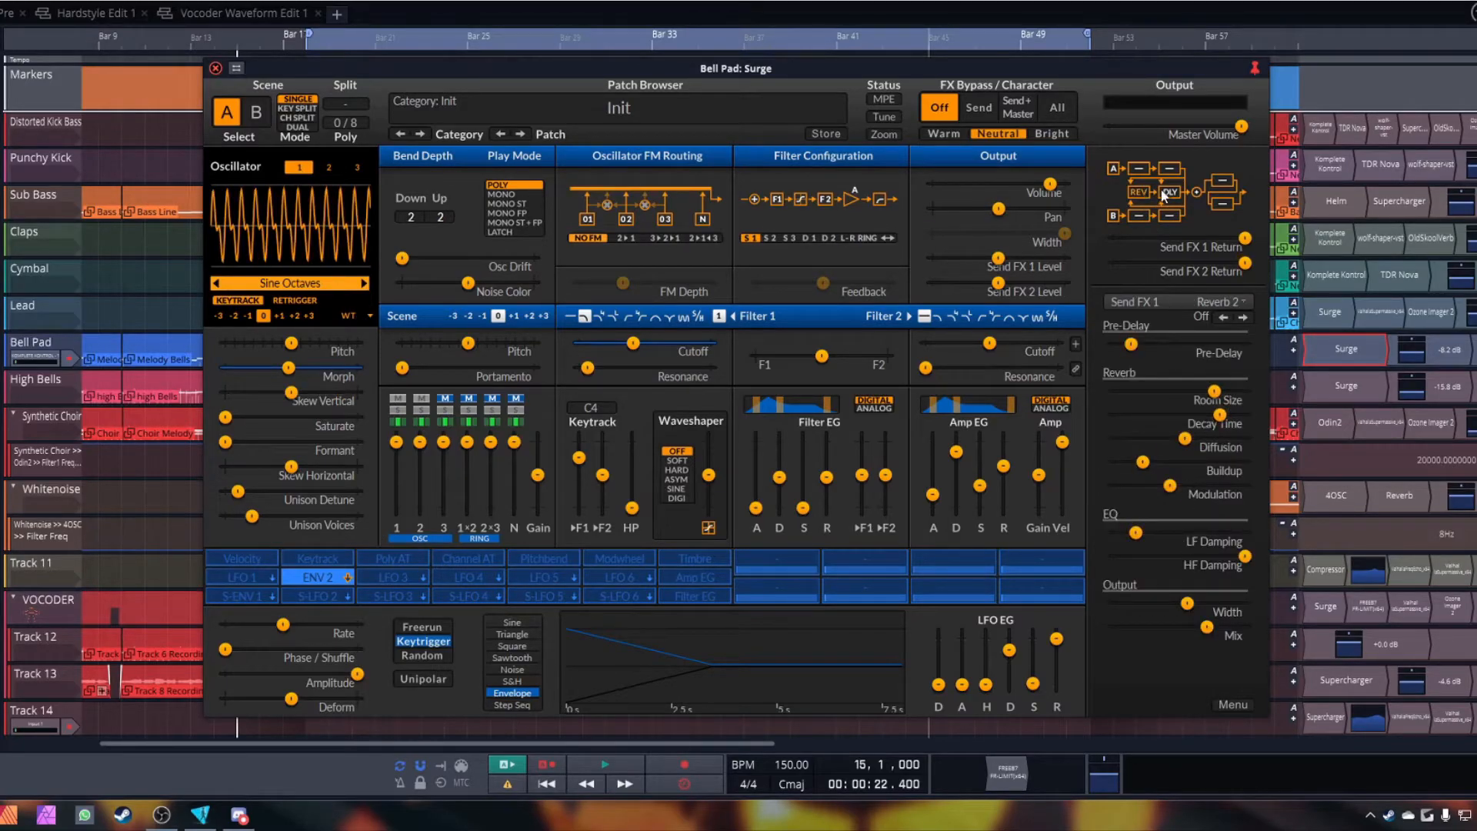
left_click(1163, 192)
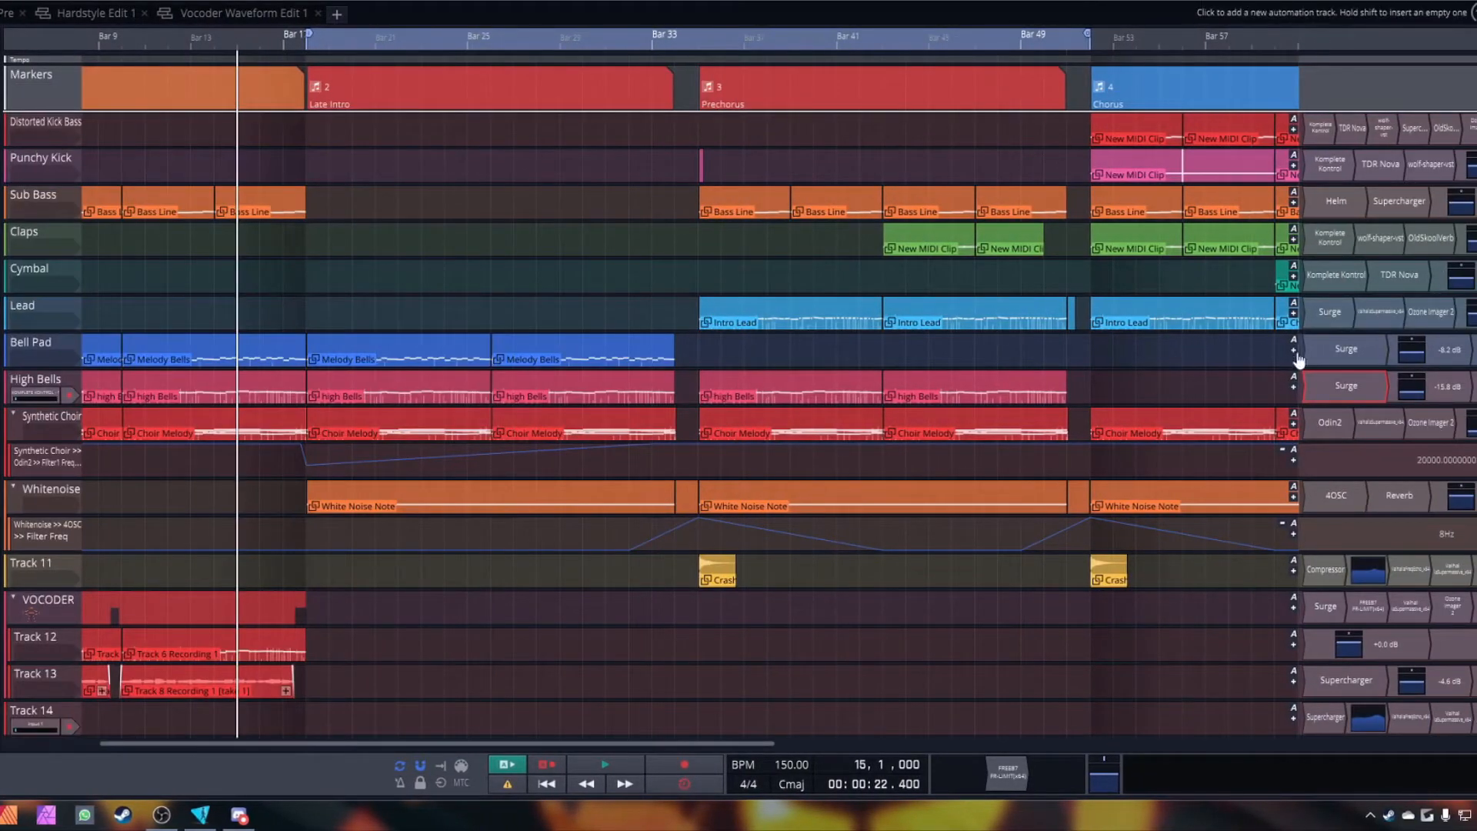
double_click(1348, 312)
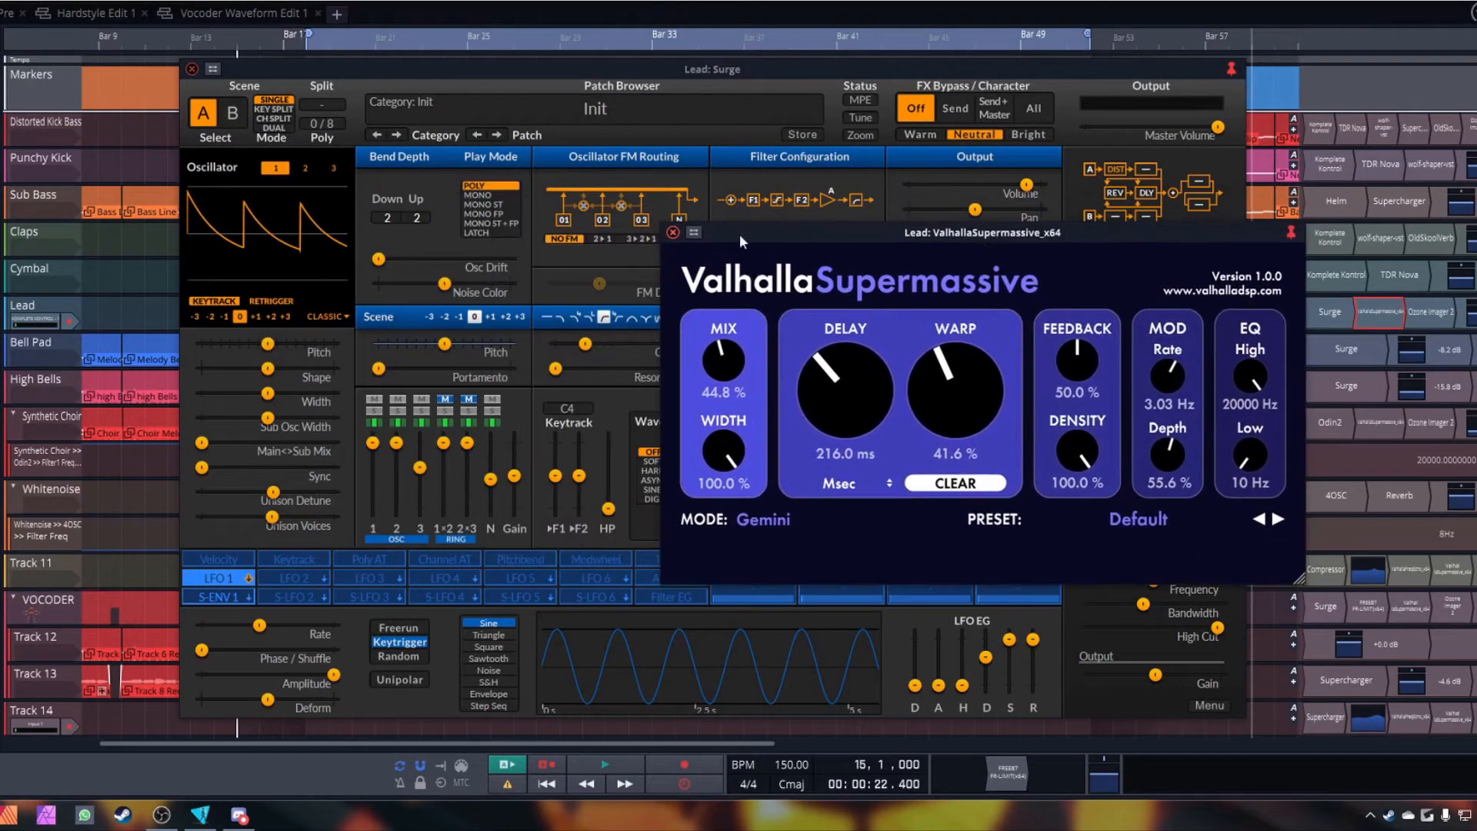
left_click(672, 232)
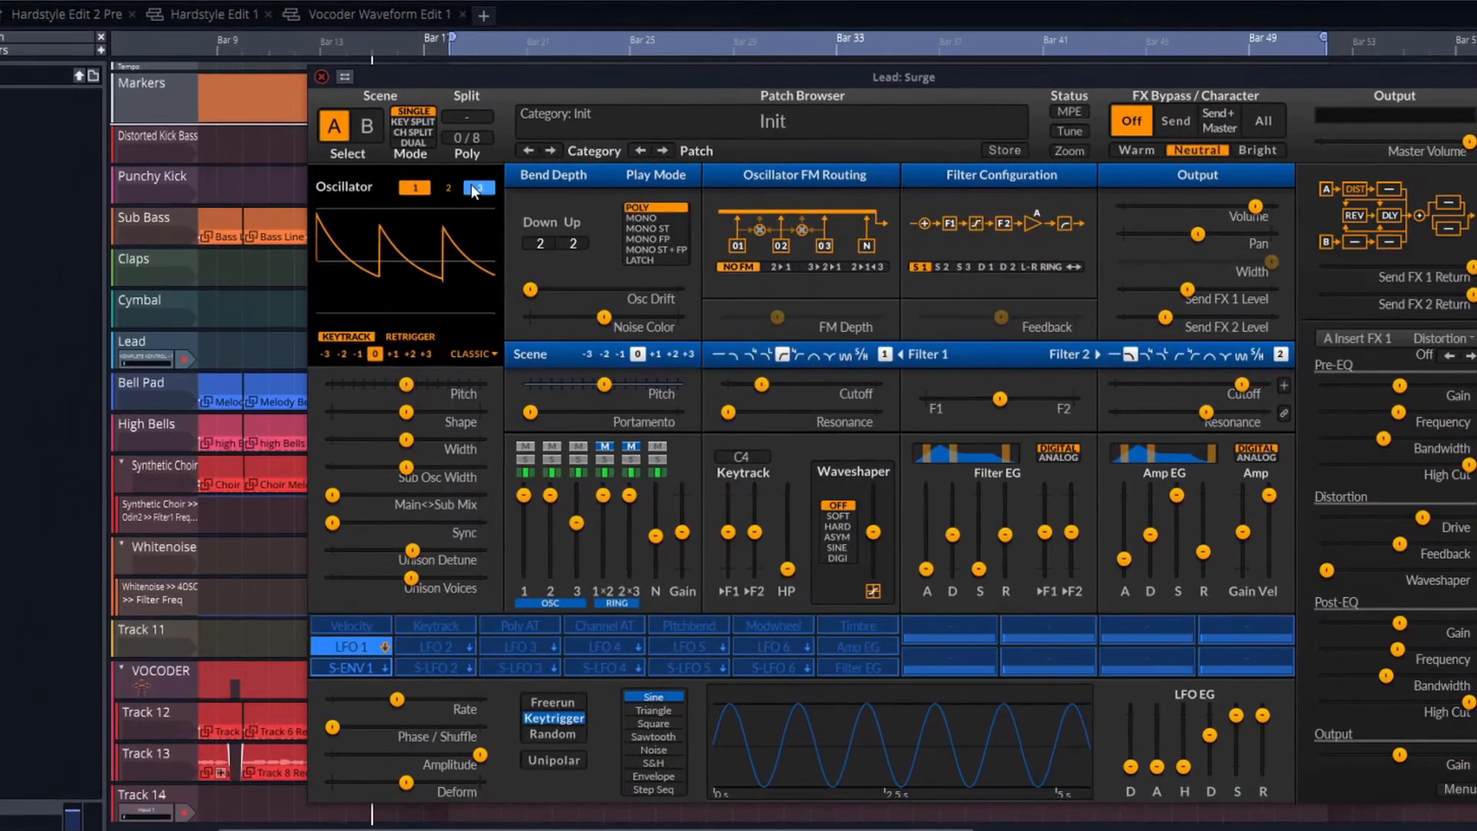
left_click(477, 186)
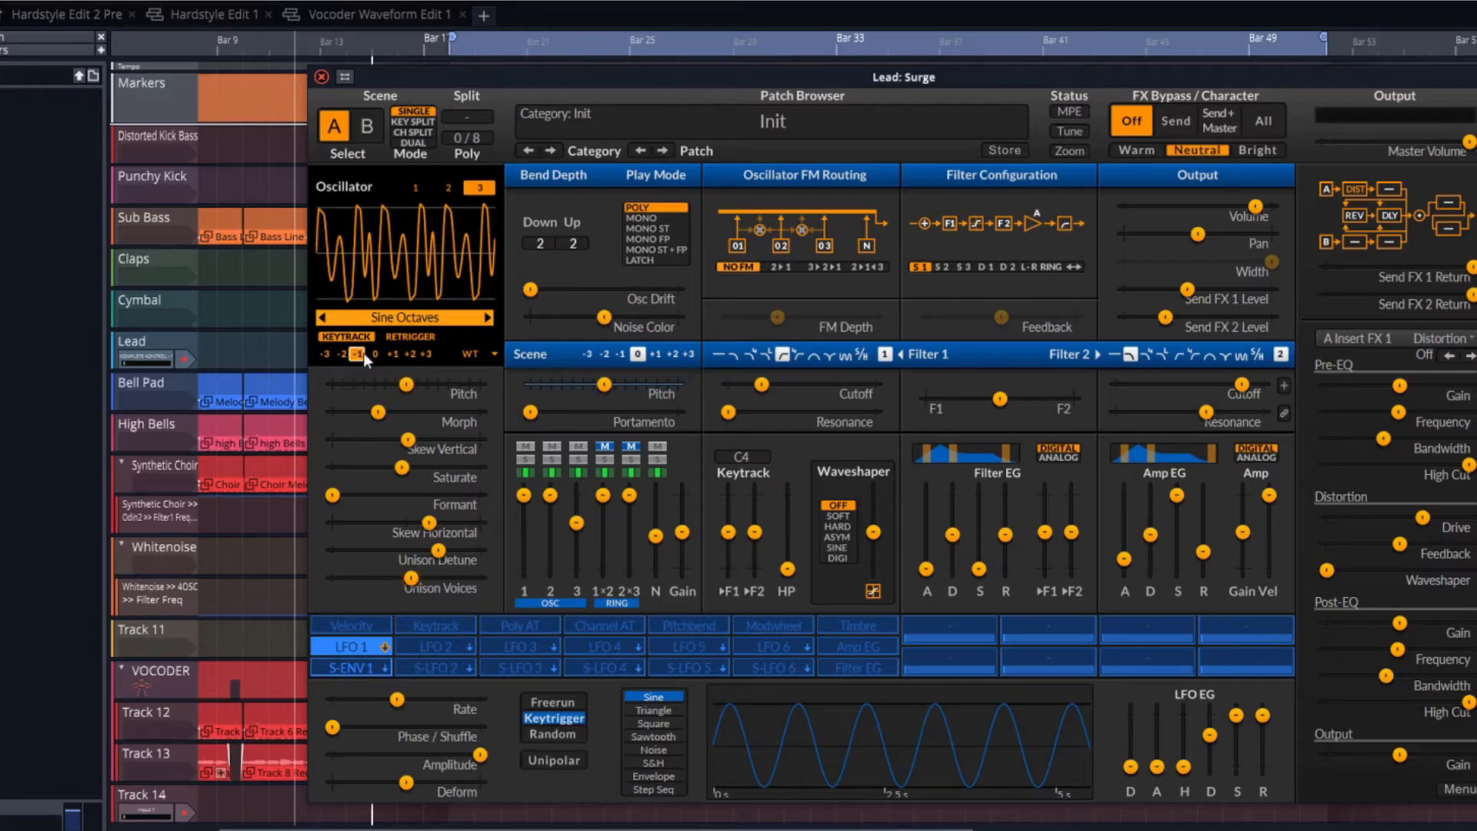
left_click(414, 188)
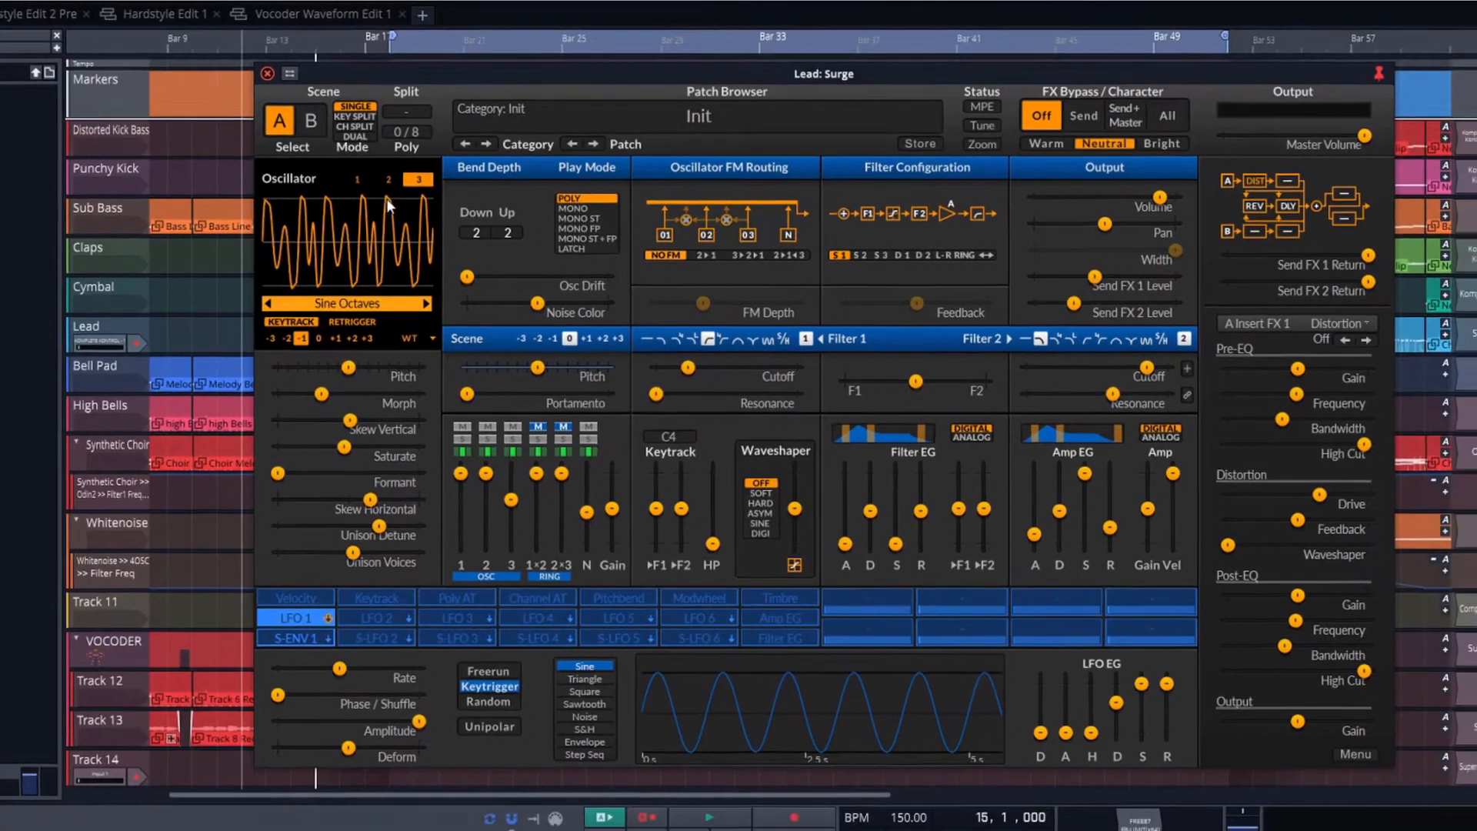
left_click(266, 74)
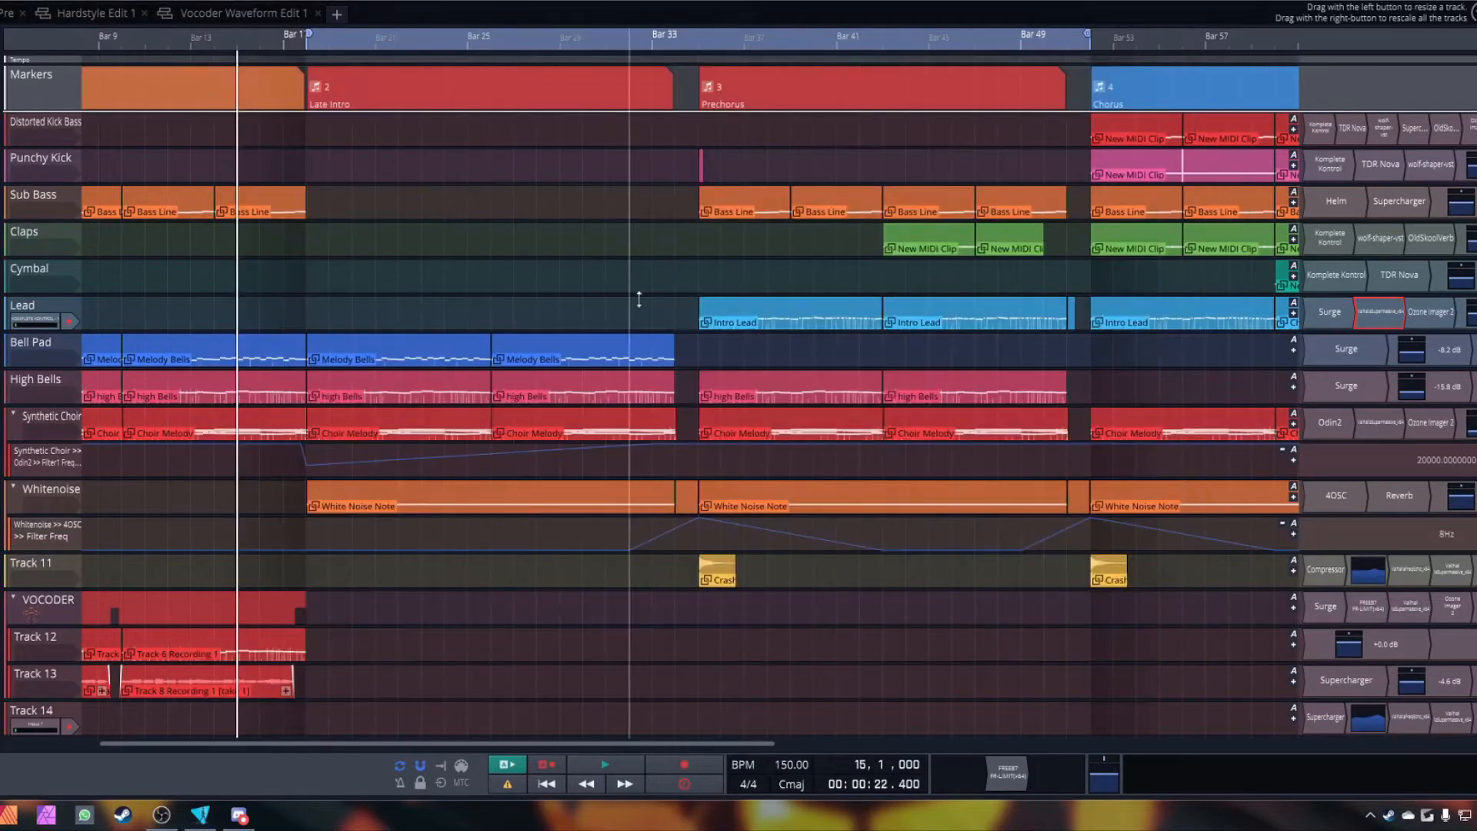
Step: Zoom the timeline so the entire song from bar 1 past the chorus fits in view
double_click(791, 312)
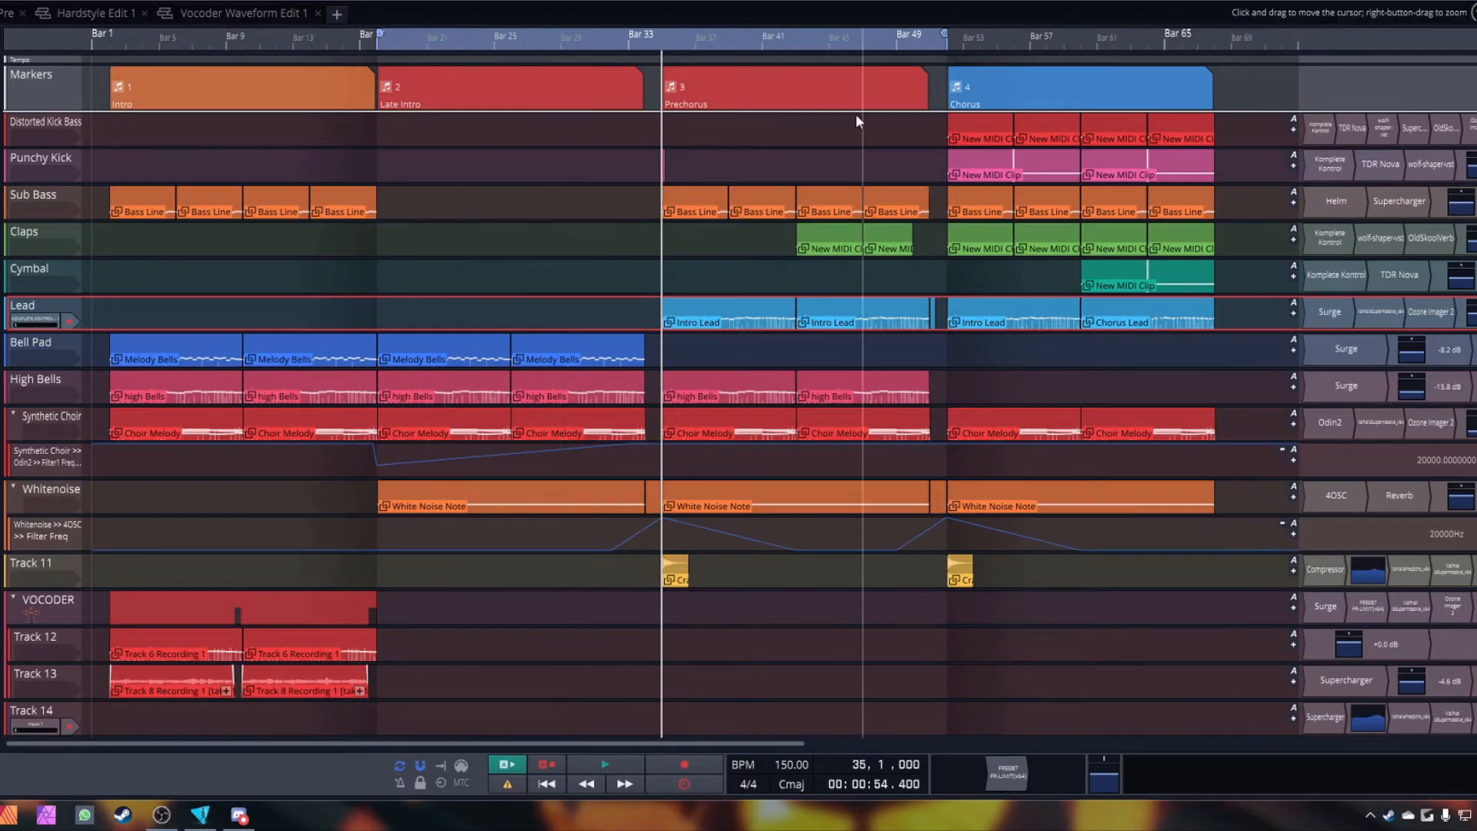
mouse_move(223, 741)
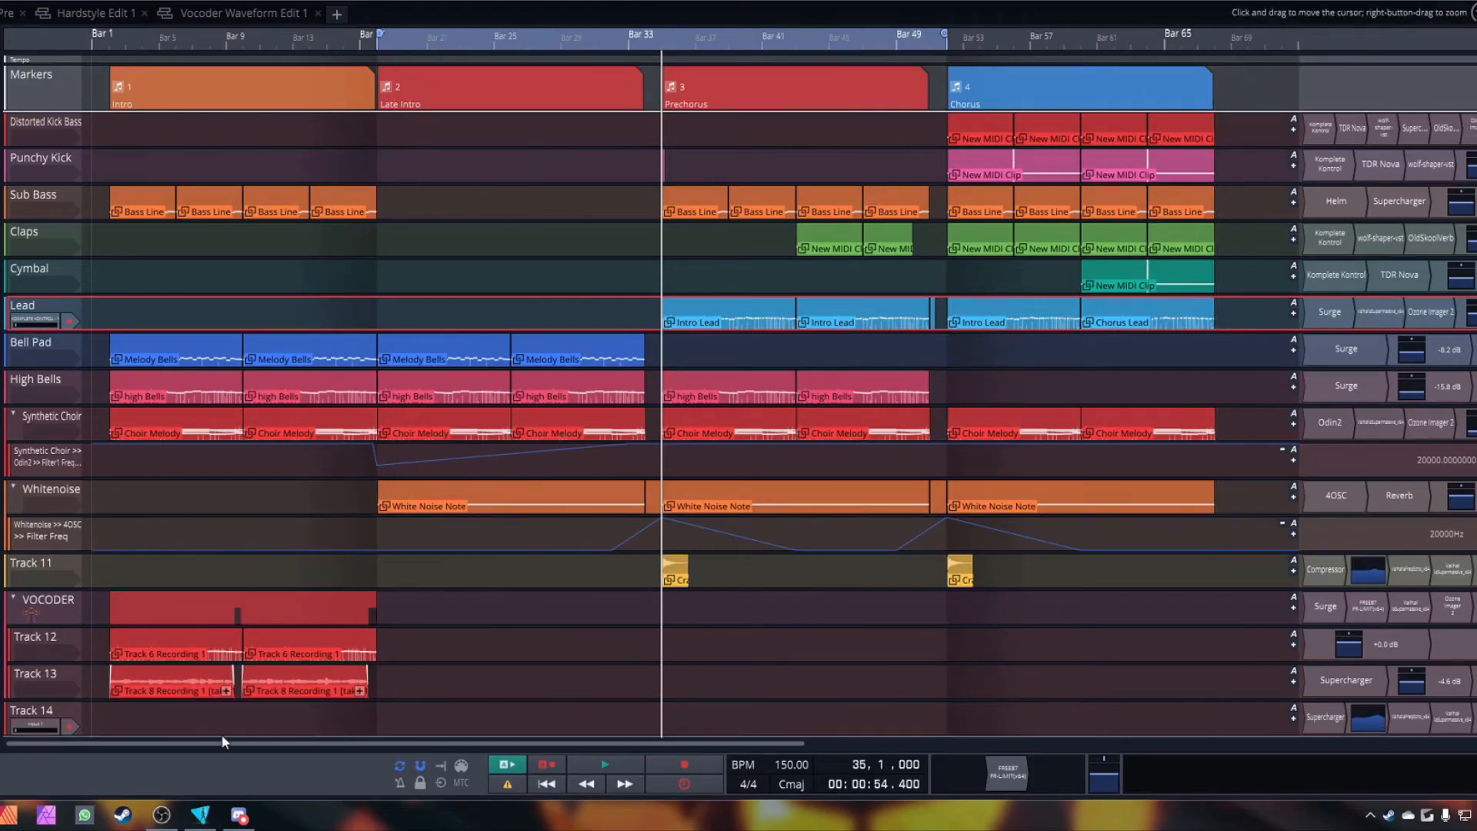